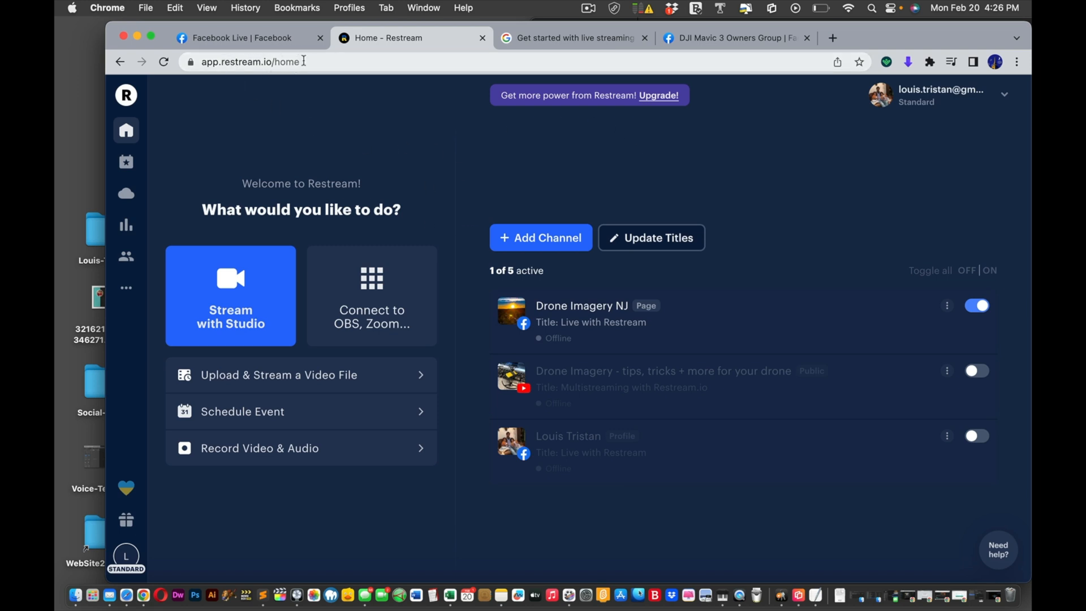
mouse_move(308, 77)
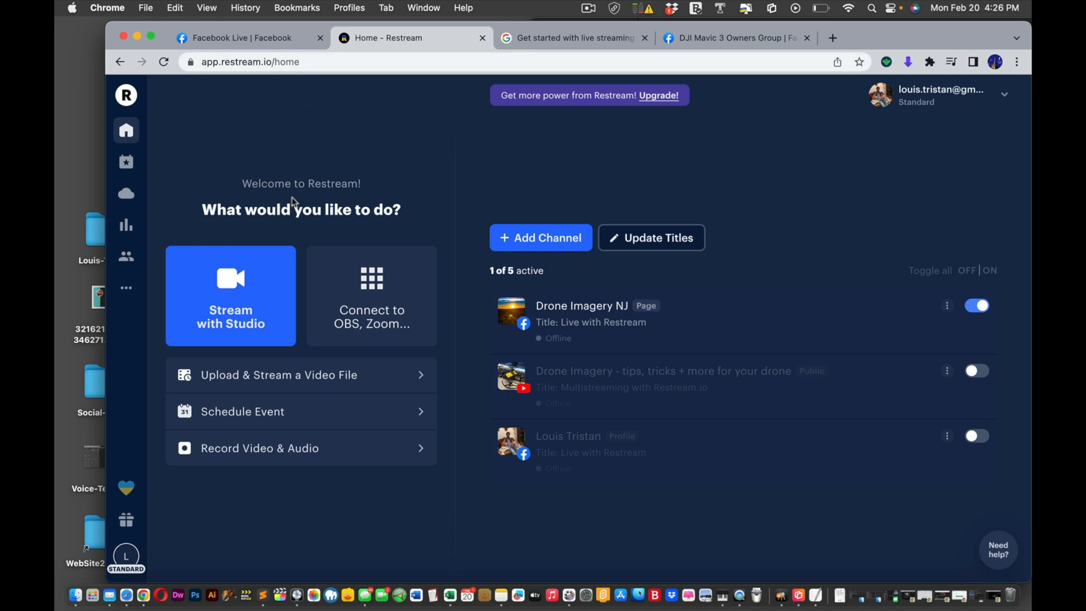
mouse_move(531, 299)
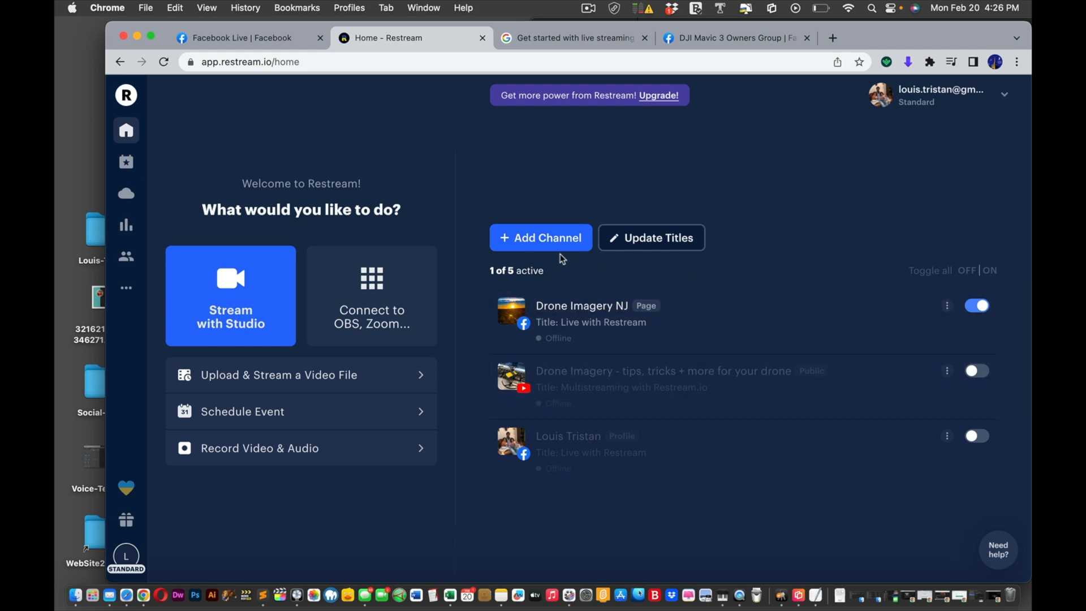
mouse_move(566, 262)
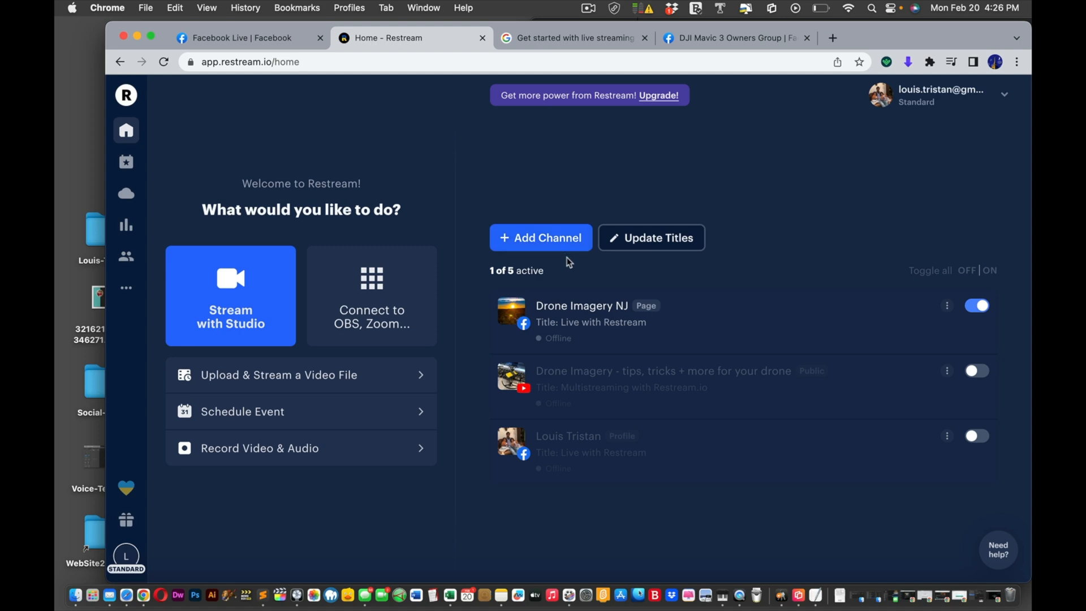
Remove the Facebook profile channel from Restream and confirm the removal
click(567, 436)
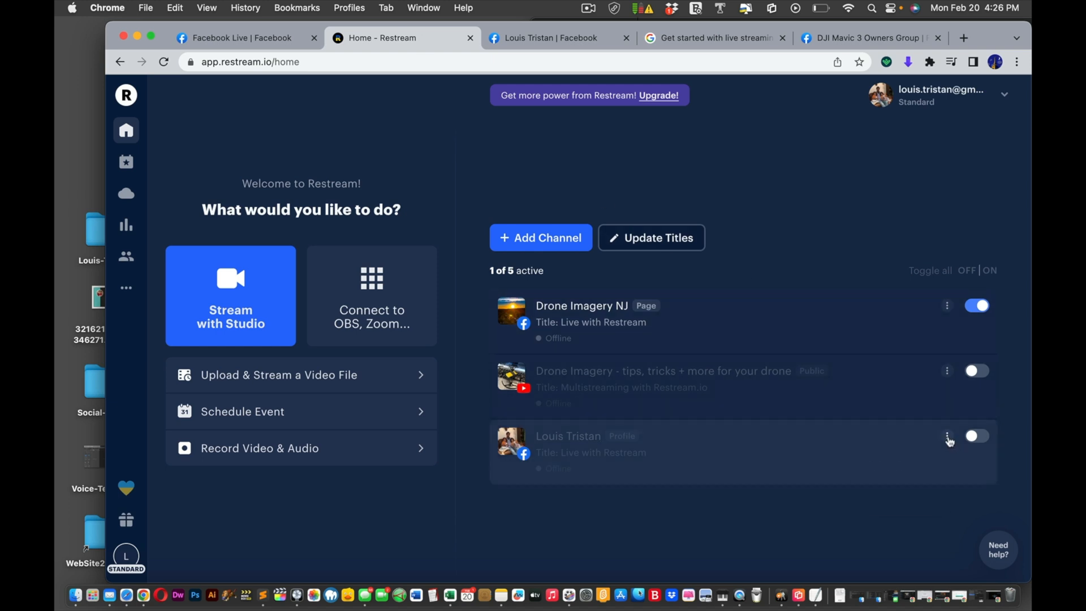
click(946, 438)
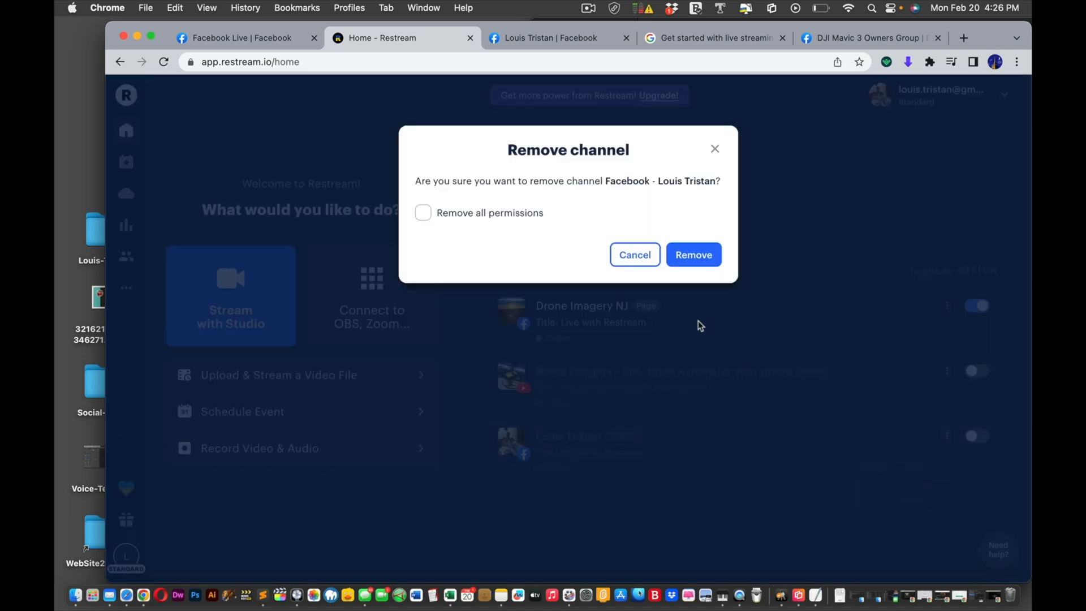
click(633, 254)
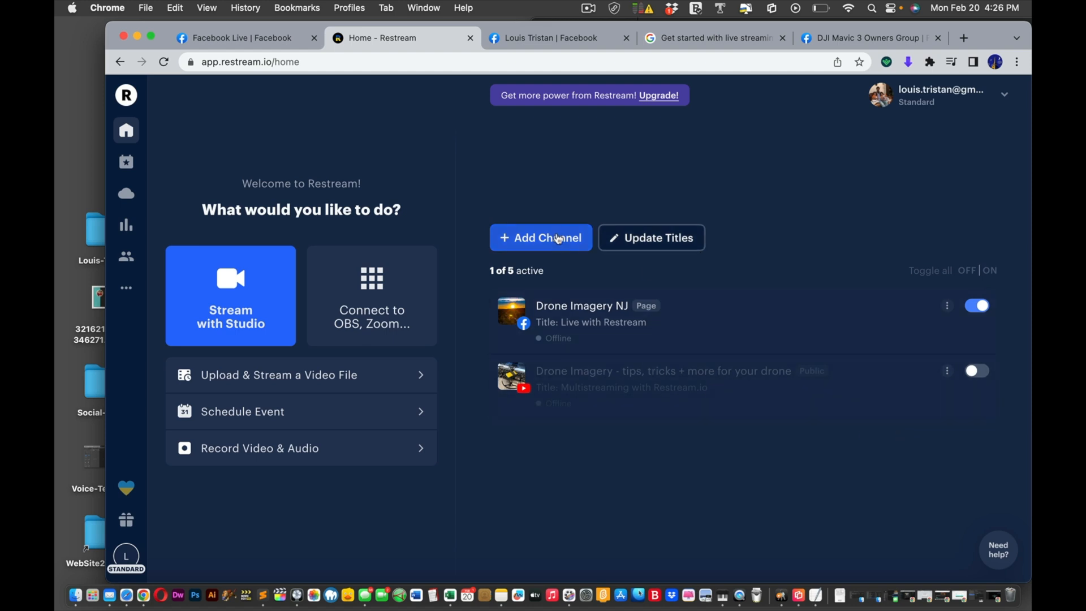
Add a Facebook Profile channel in Restream and connect the account
click(540, 238)
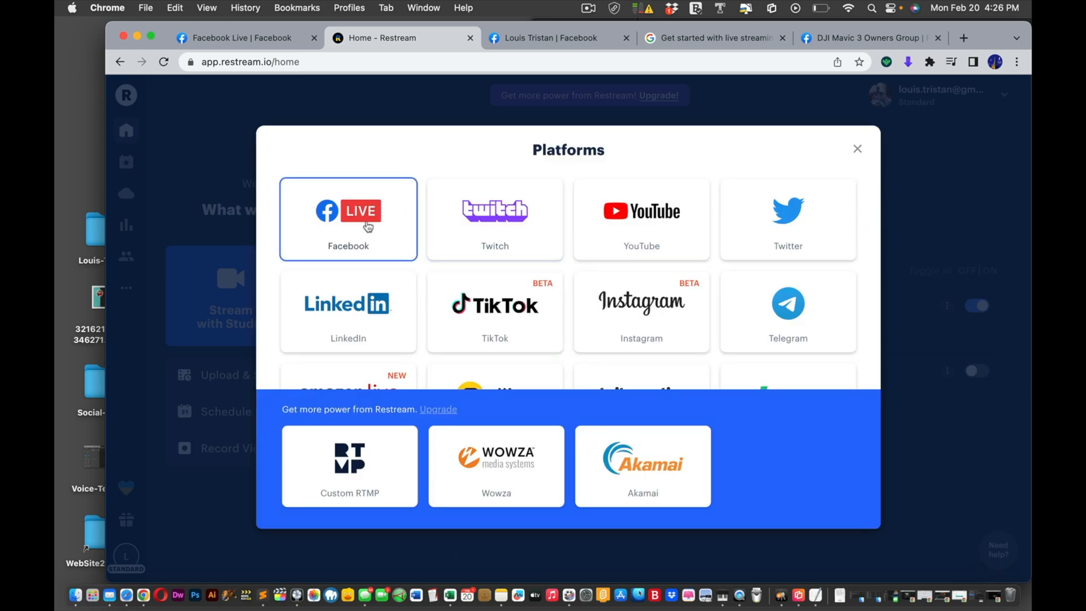
click(348, 218)
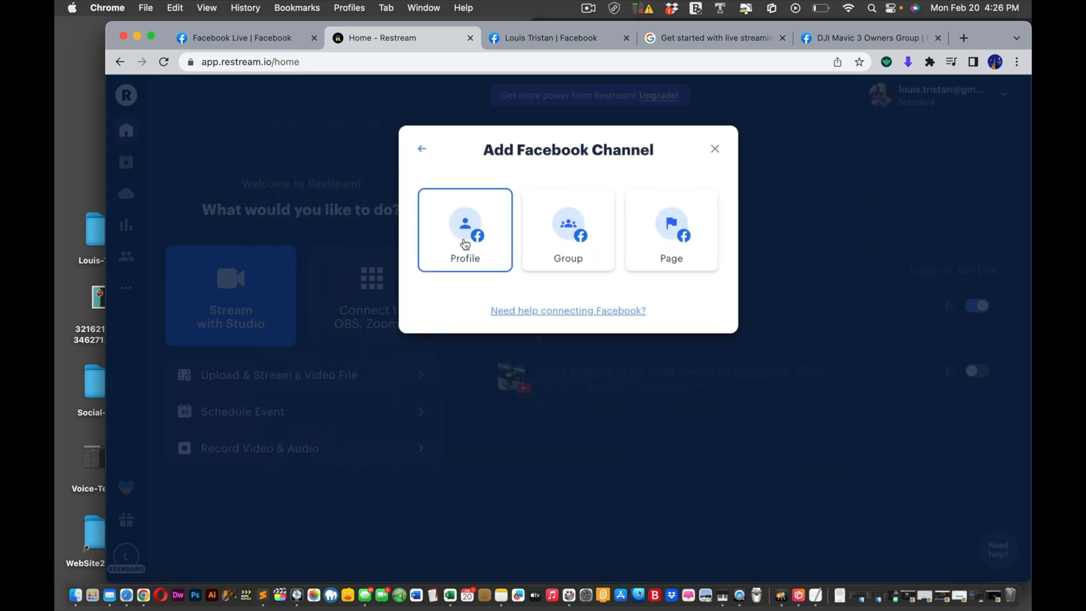
click(465, 229)
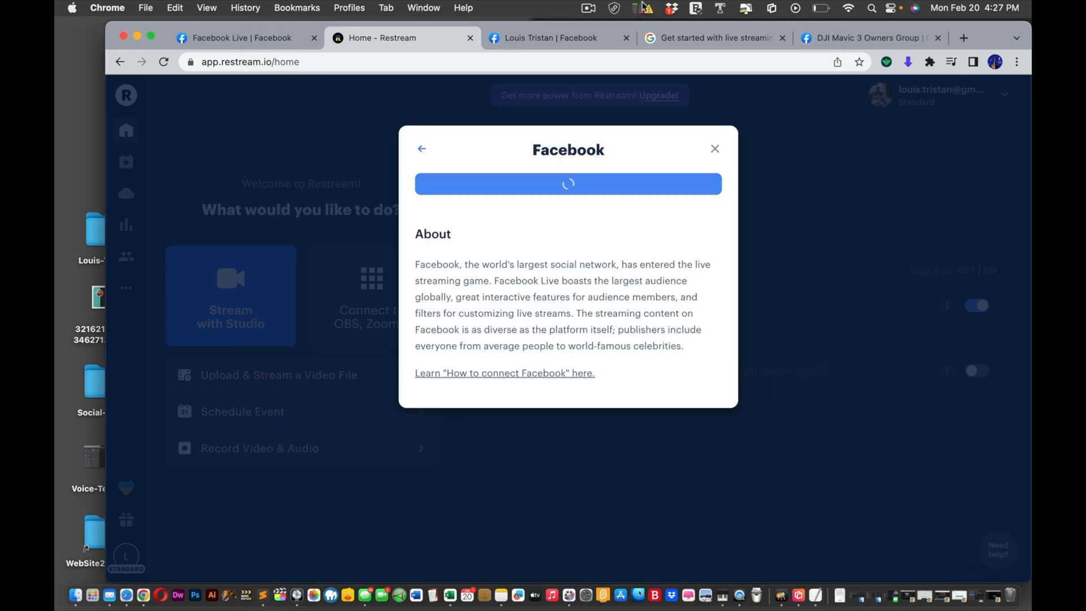
click(634, 7)
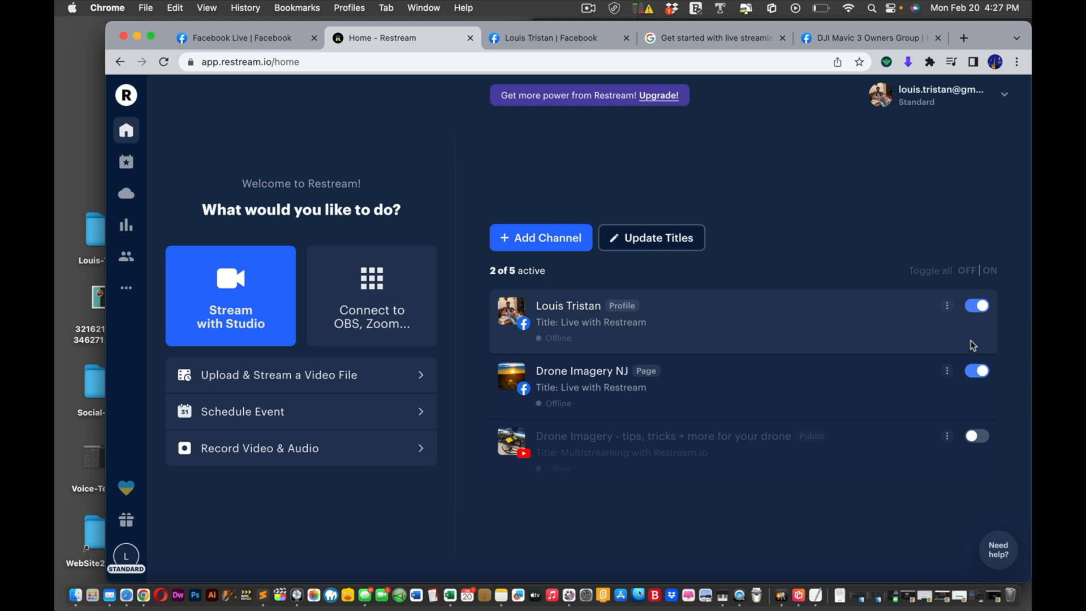
mouse_move(956, 306)
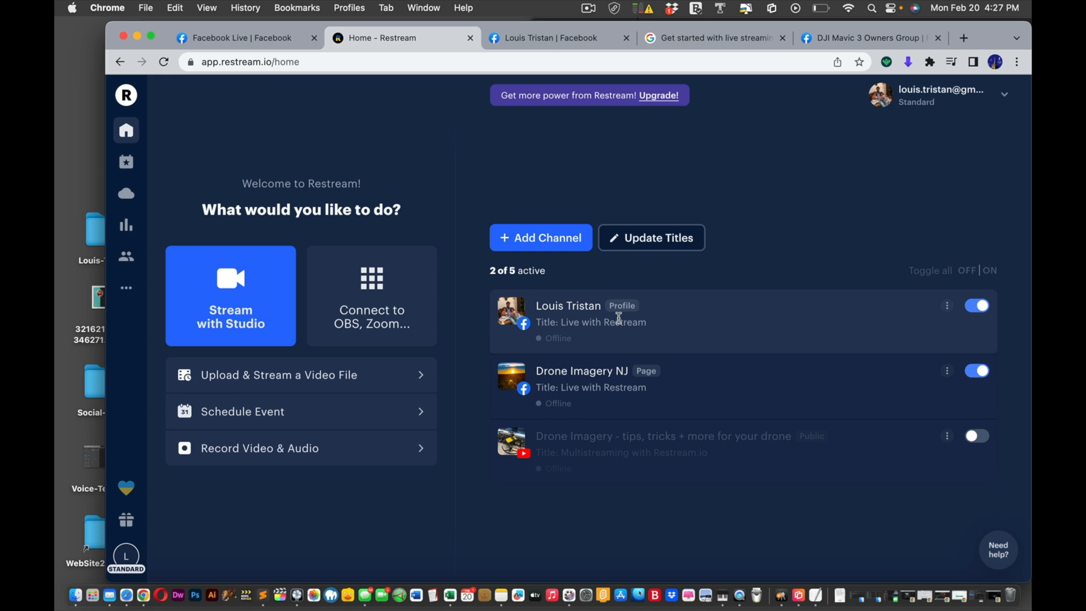
mouse_move(951, 305)
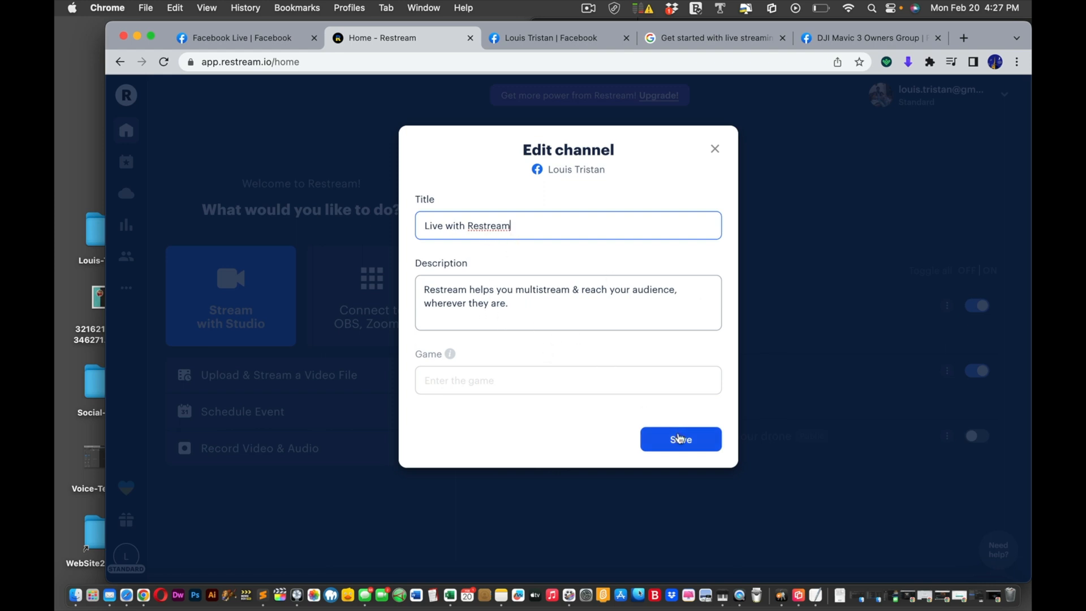
Save 'Live with Mavic 3' as the stream title for all three Restream channels
click(680, 439)
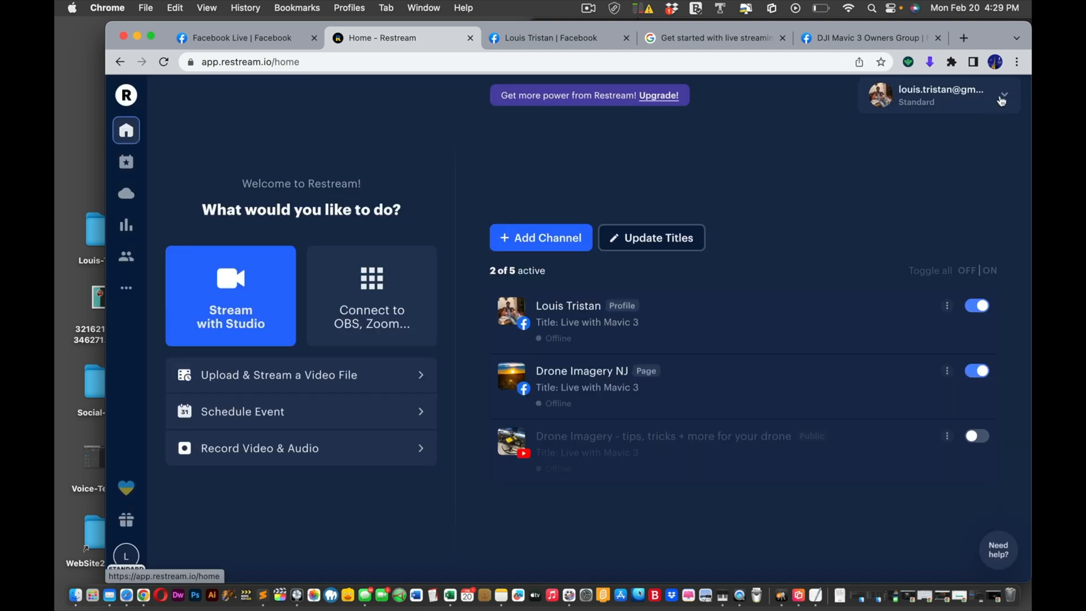
Open Restream account Settings at Streaming Setup, showing the RTMP URL and stream key
click(1002, 95)
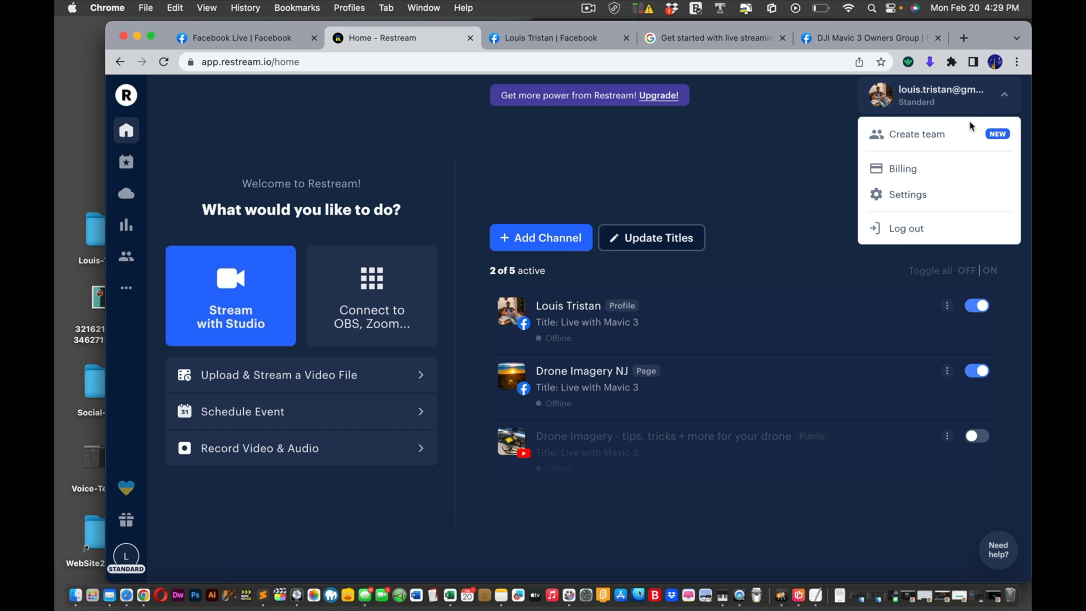
mouse_move(1005, 95)
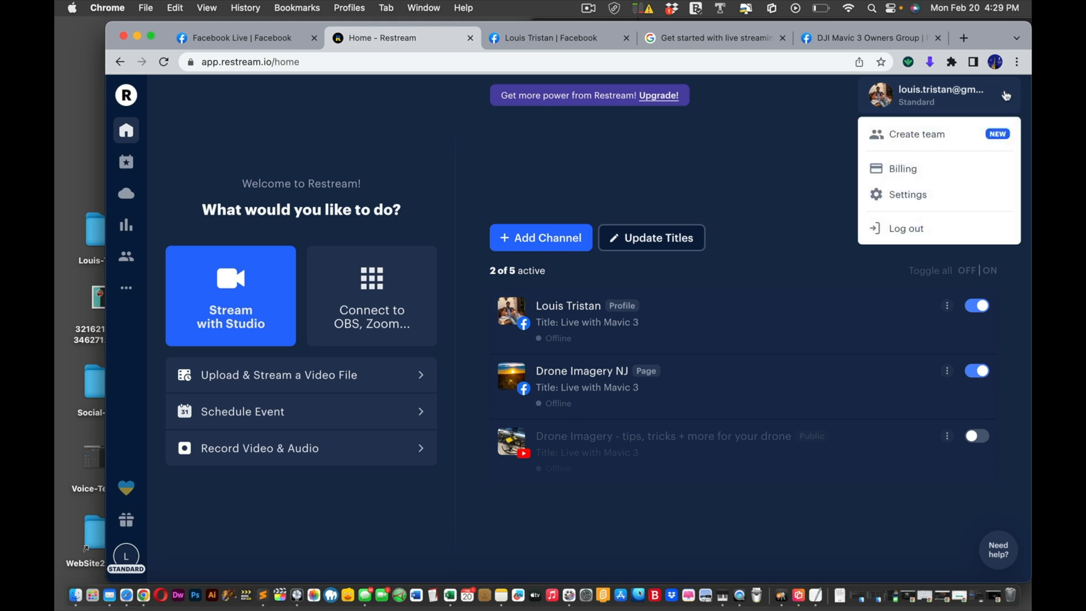
click(906, 196)
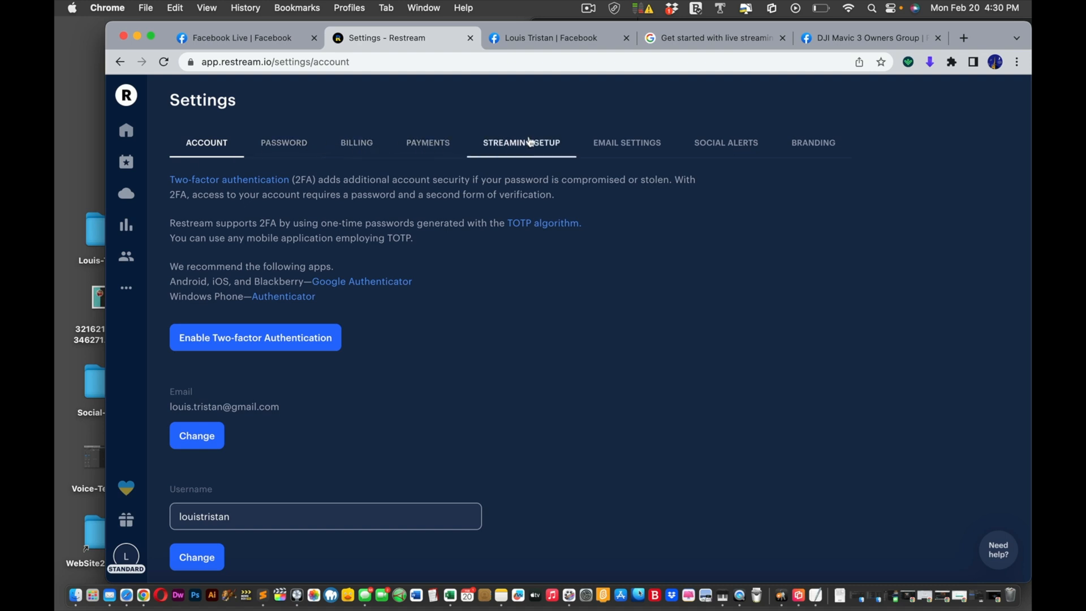
click(521, 142)
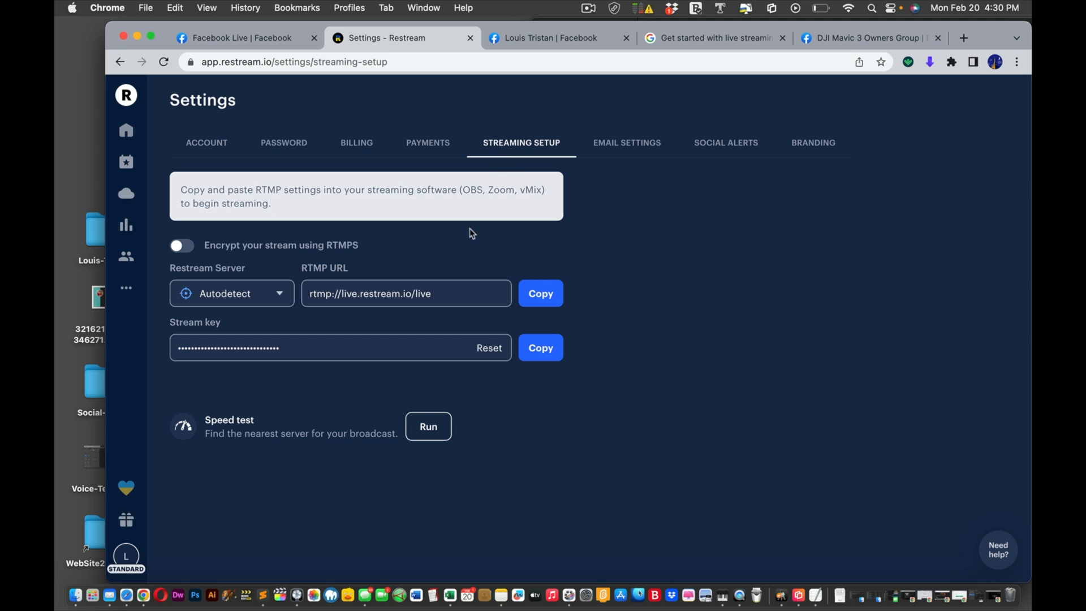
mouse_move(370, 281)
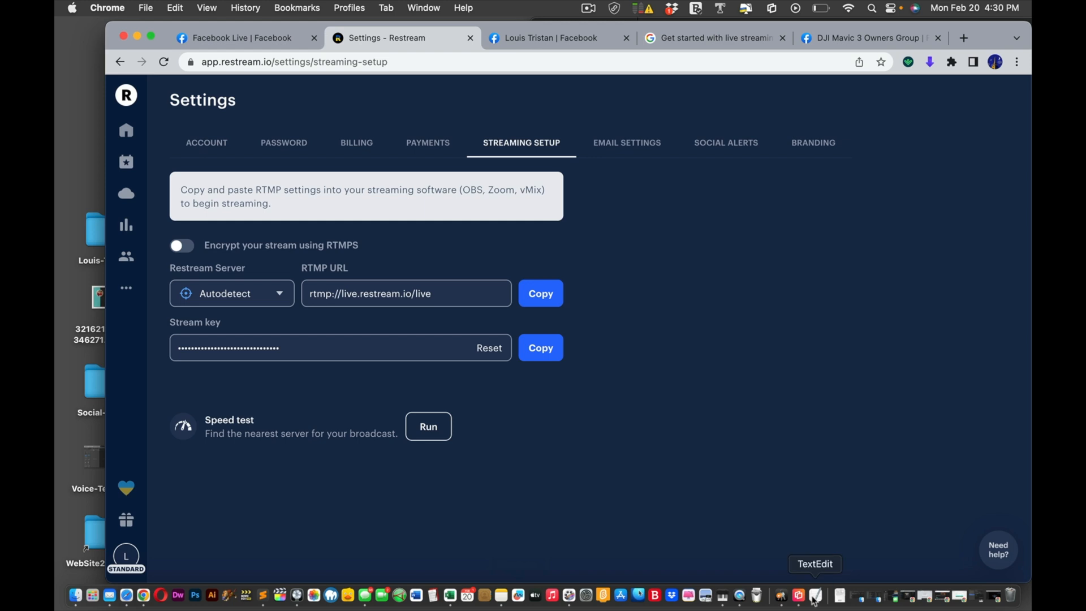
Put the Restream RTMP URL plus stream key in a new TextEdit document, then close it
click(814, 595)
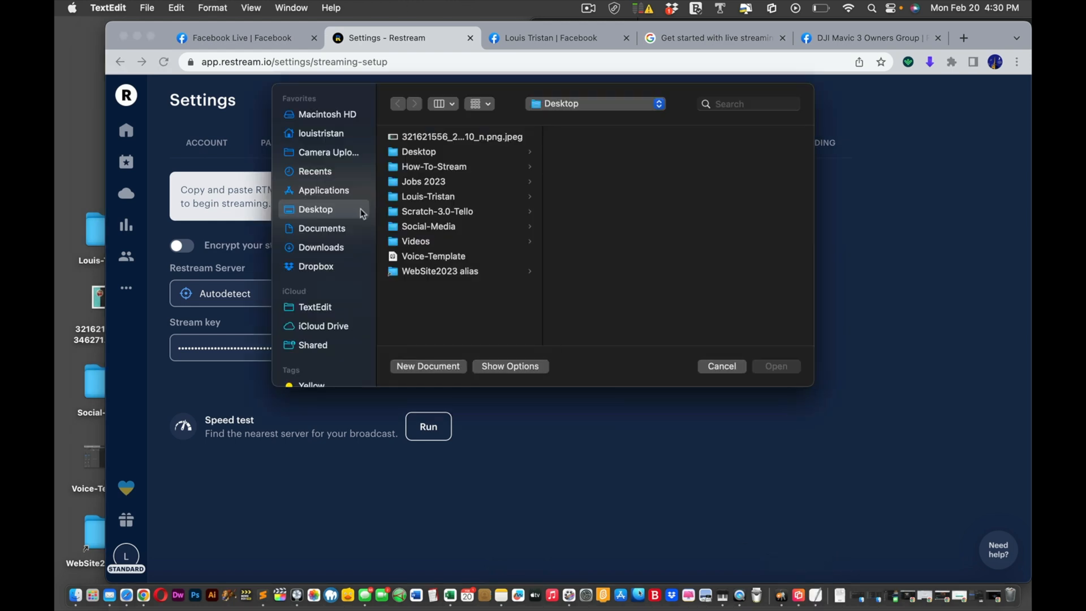
click(427, 365)
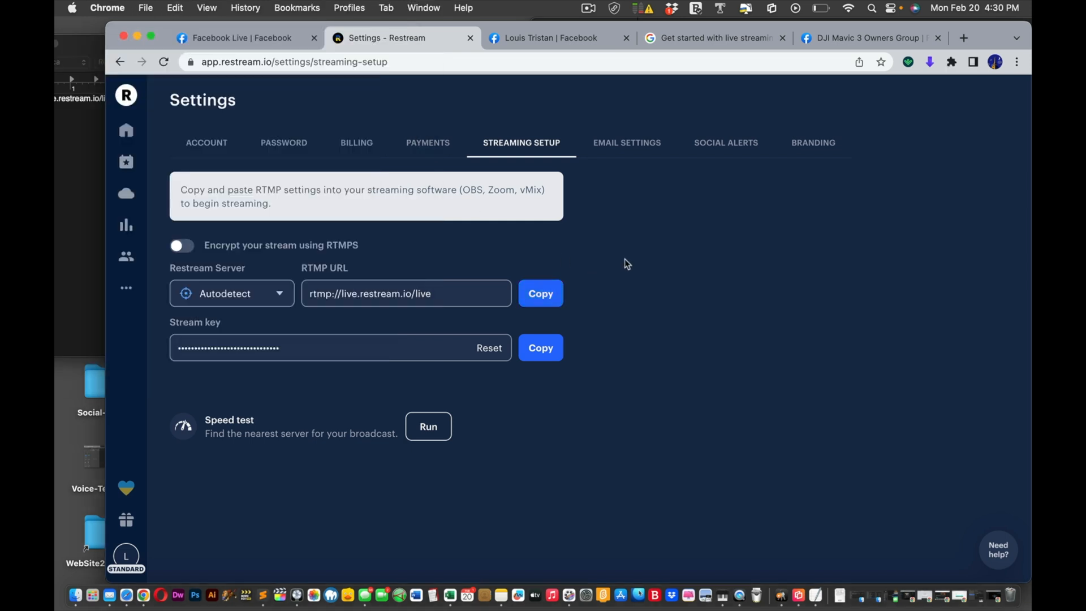
click(540, 346)
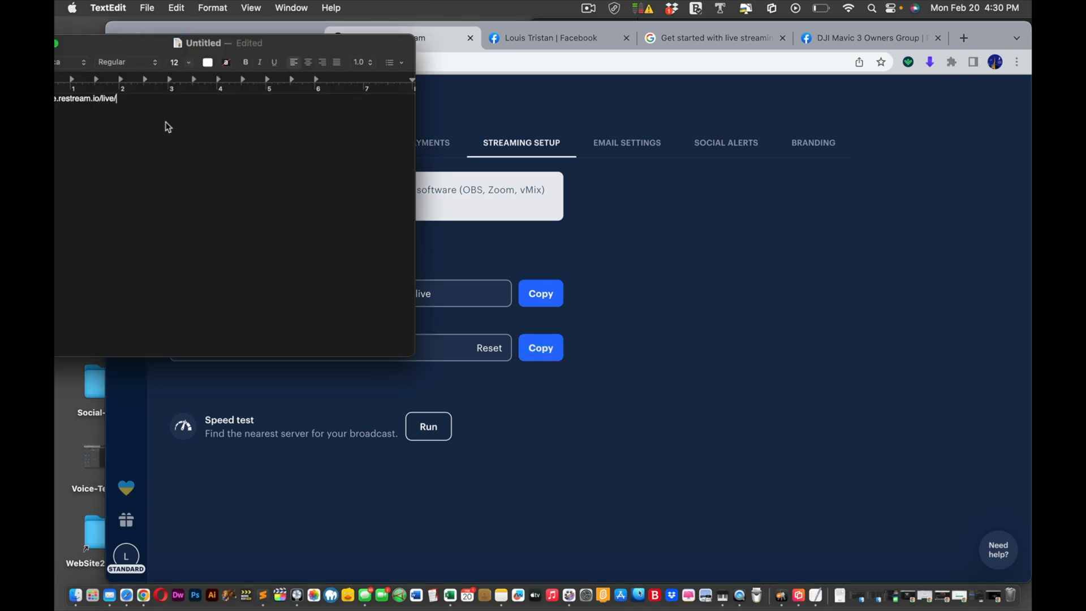
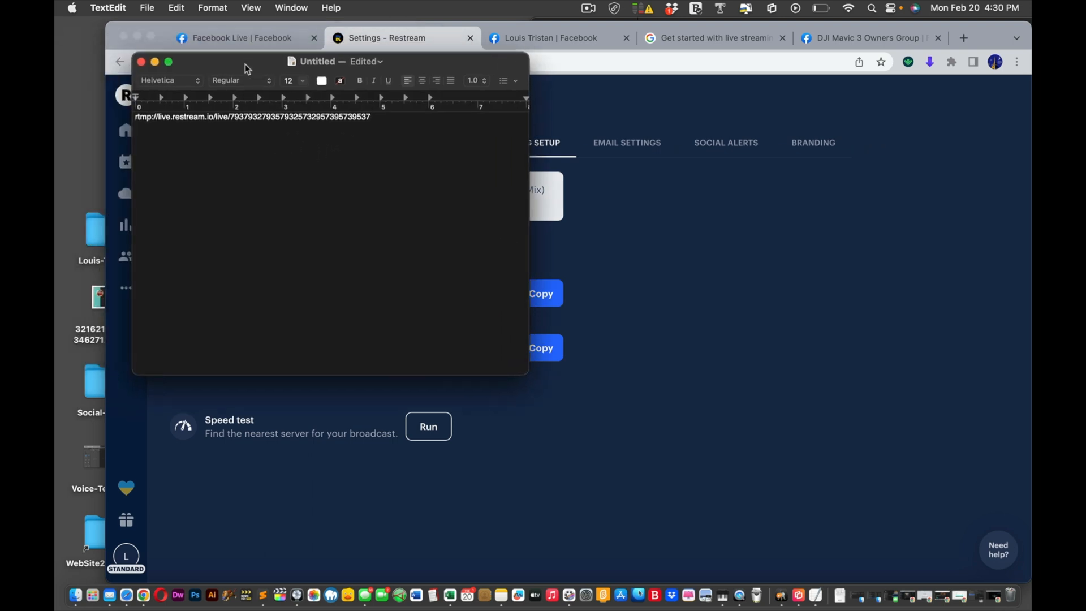
click(142, 62)
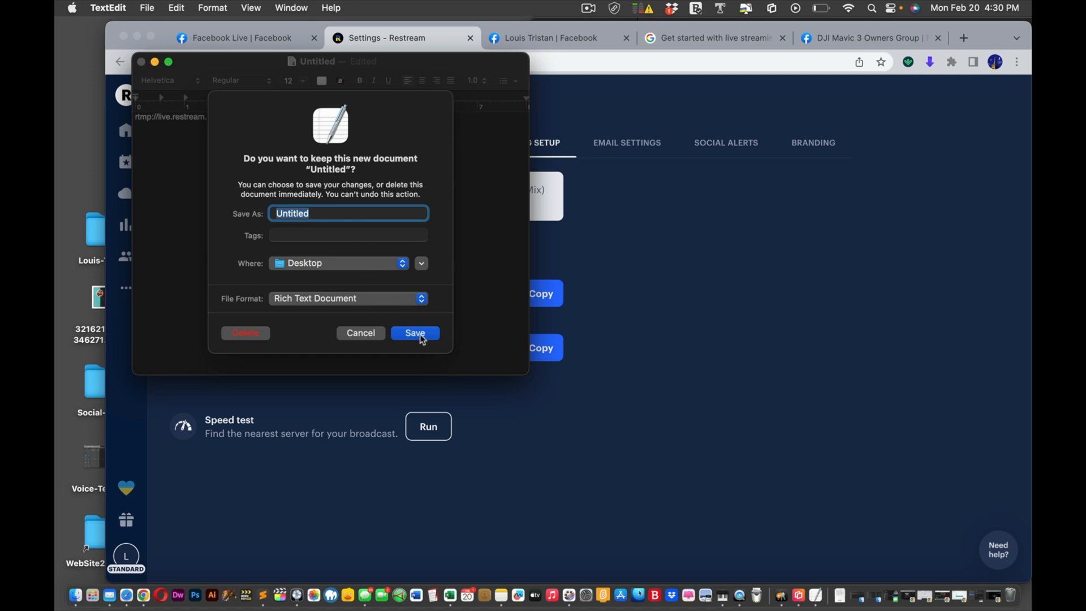
click(360, 333)
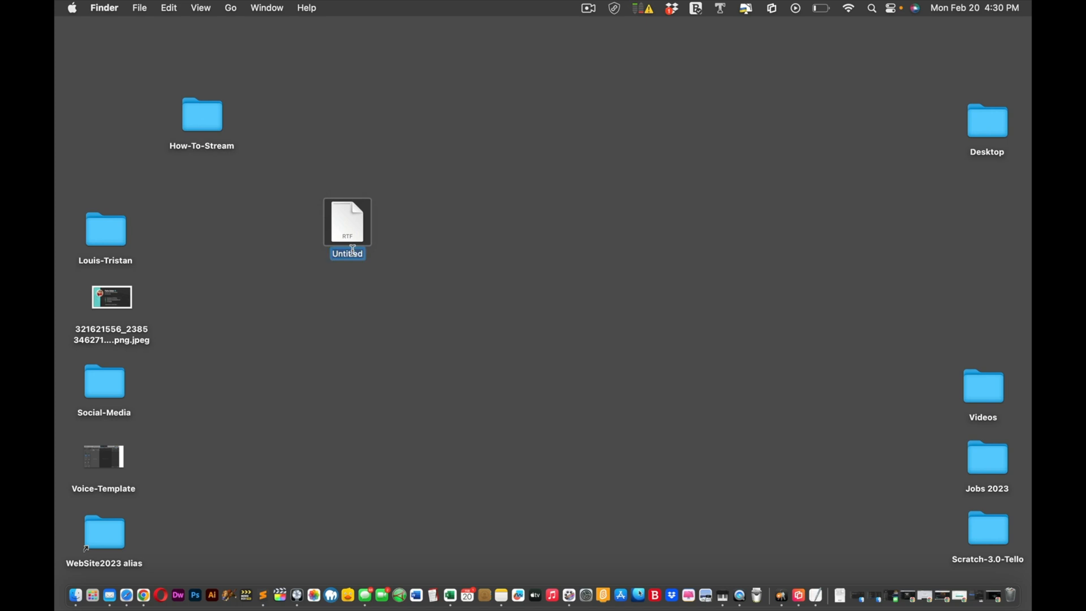
Type LiveDroneFootage as the saved desktop note's new name
text(Live)
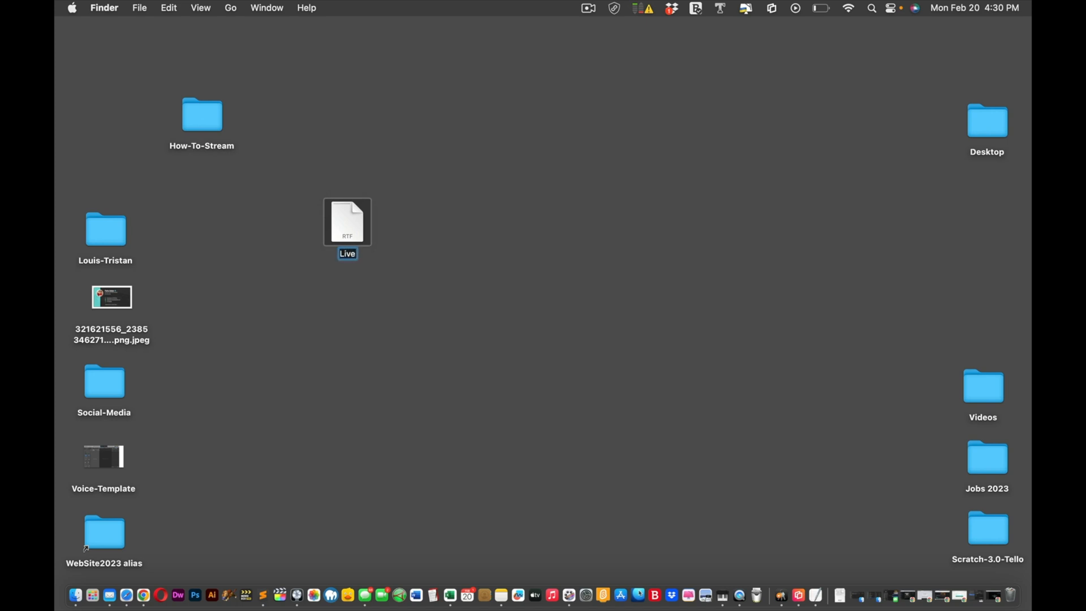
text(DroneFootage.txt)
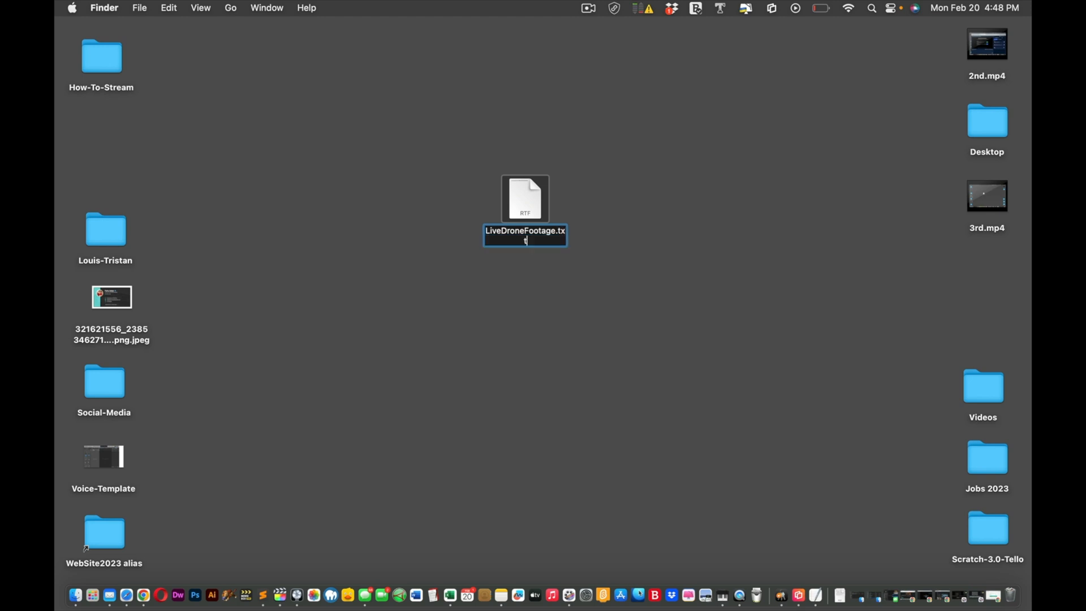
Confirm the name LiveDroneFootage.txt with txt extension, move the file, and launch Android File Transfer
key(Return)
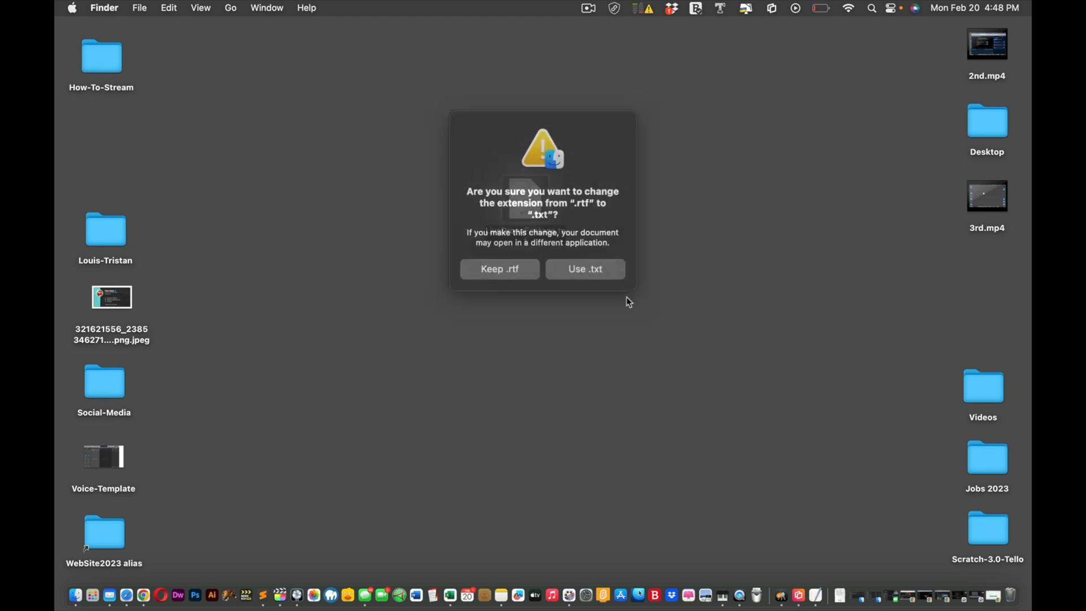
click(584, 269)
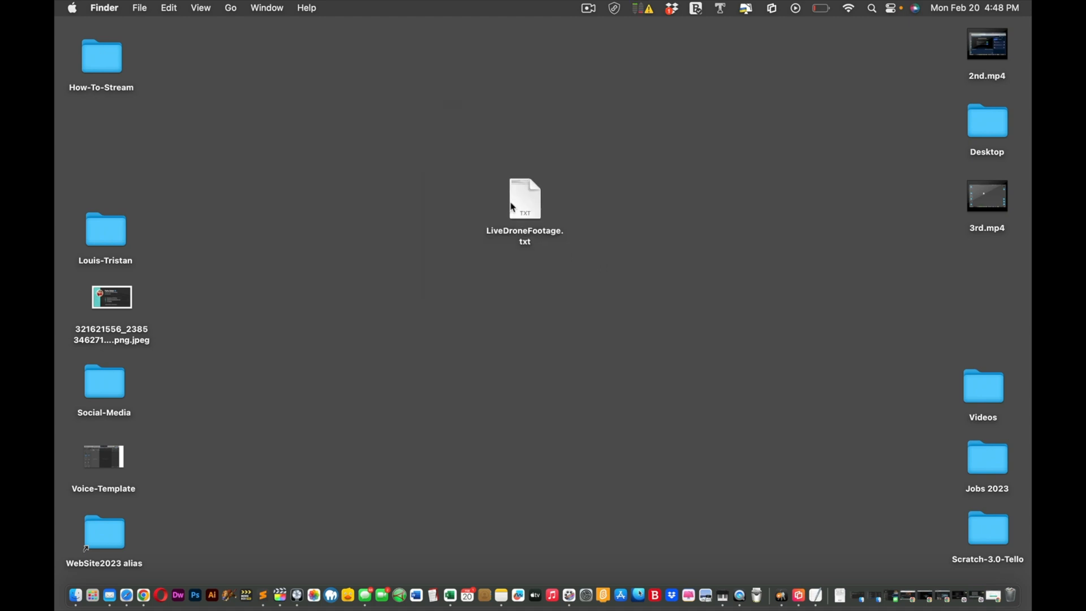
drag(986, 196, 827, 142)
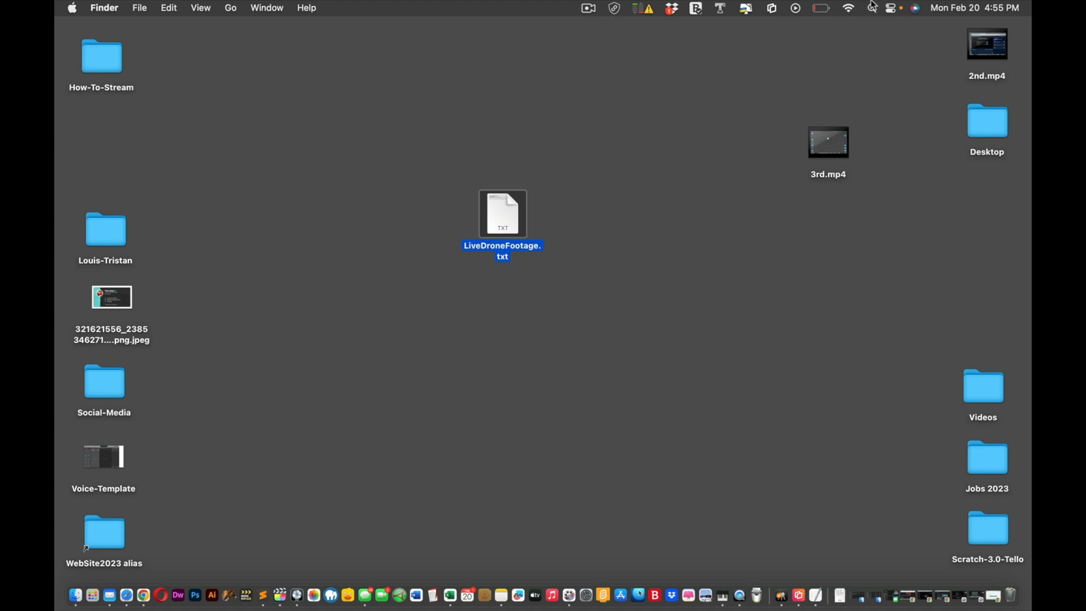
click(870, 7)
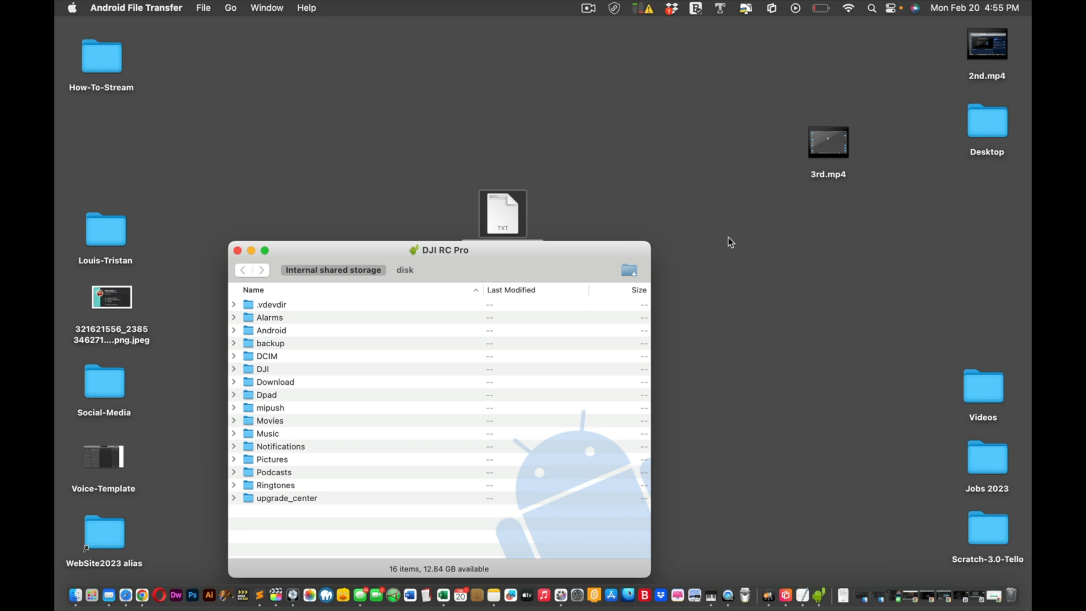
mouse_move(266, 394)
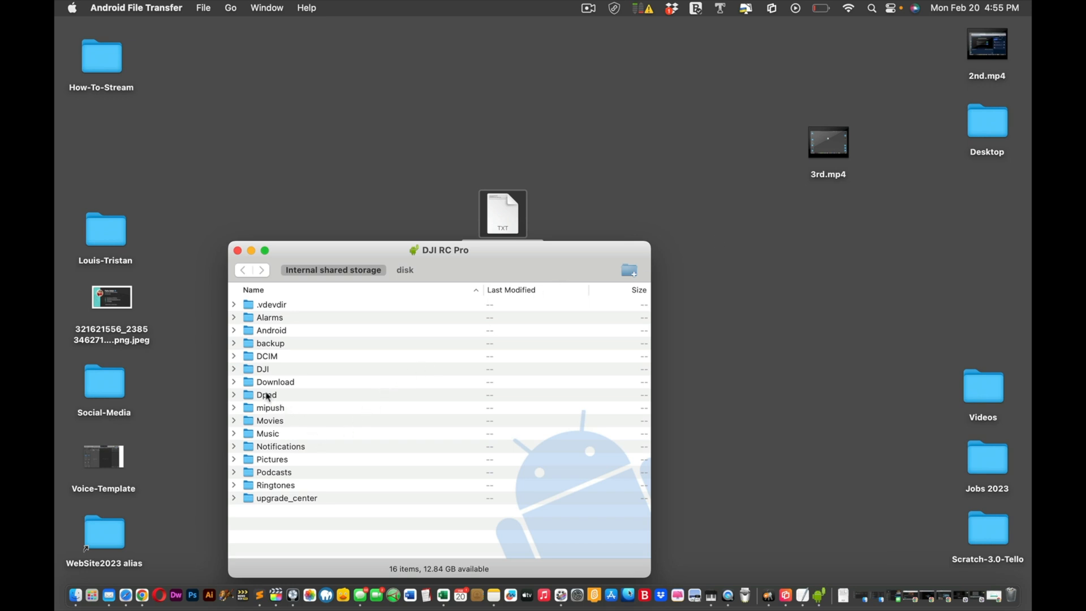
Copy LiveDroneFootage.txt into the DJI RC Pro's Download folder and close the window
double_click(275, 382)
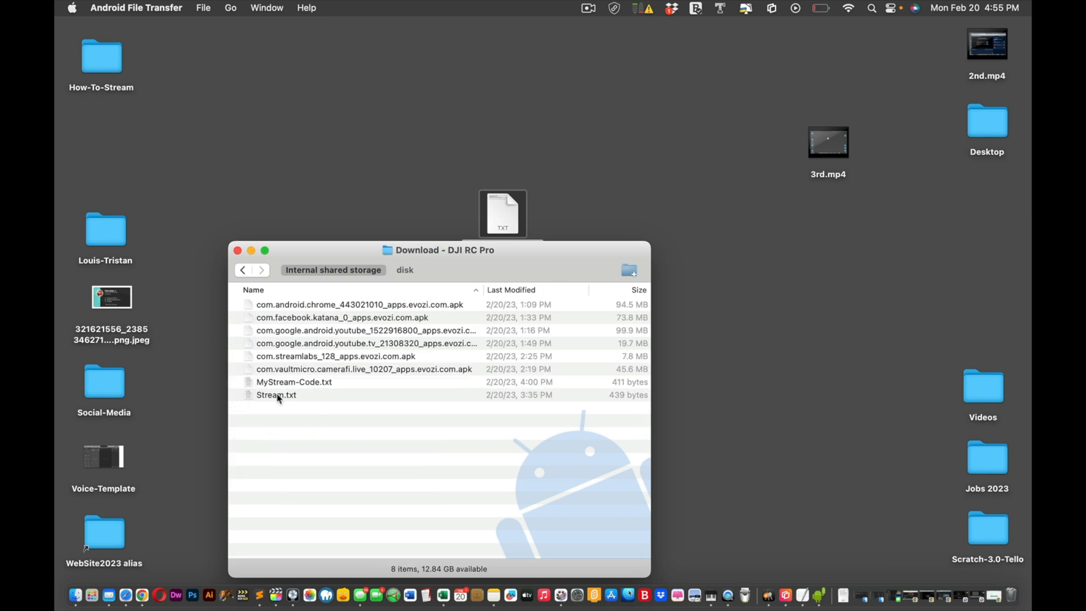
click(276, 394)
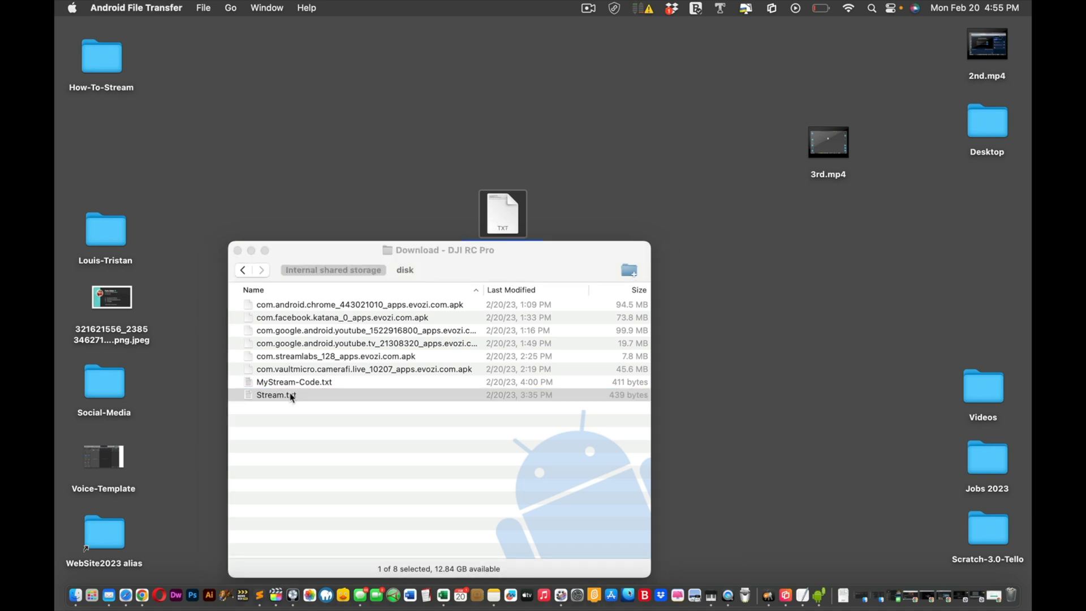
click(276, 394)
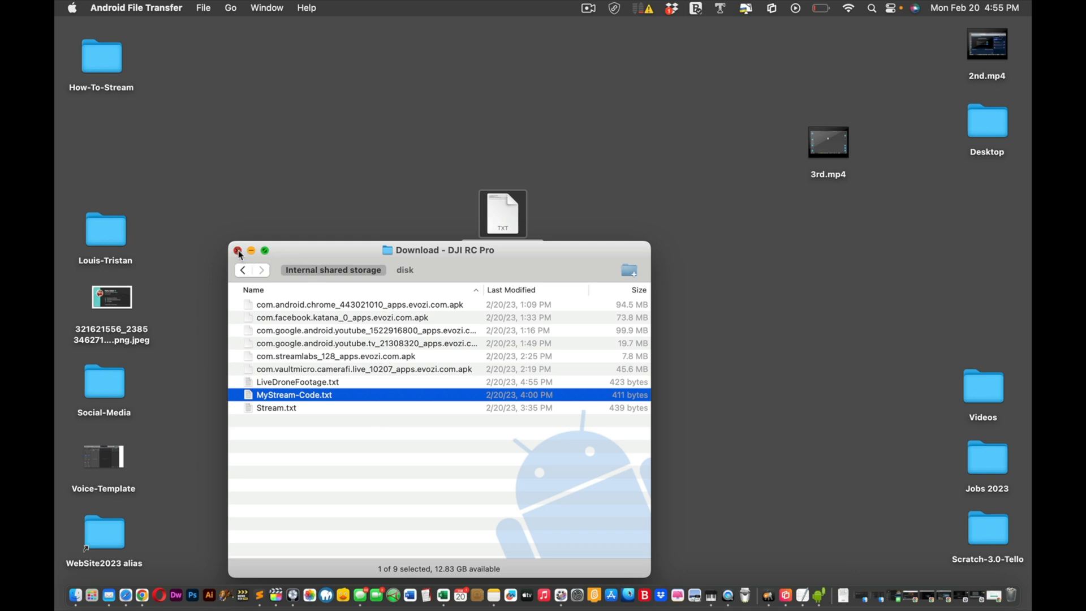
click(237, 250)
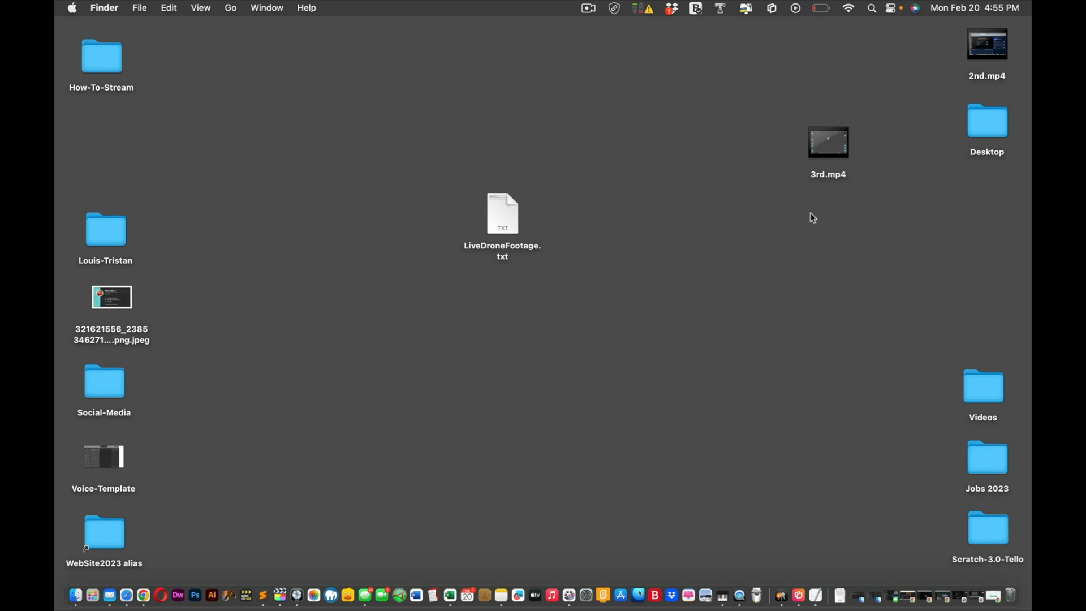
mouse_move(783, 234)
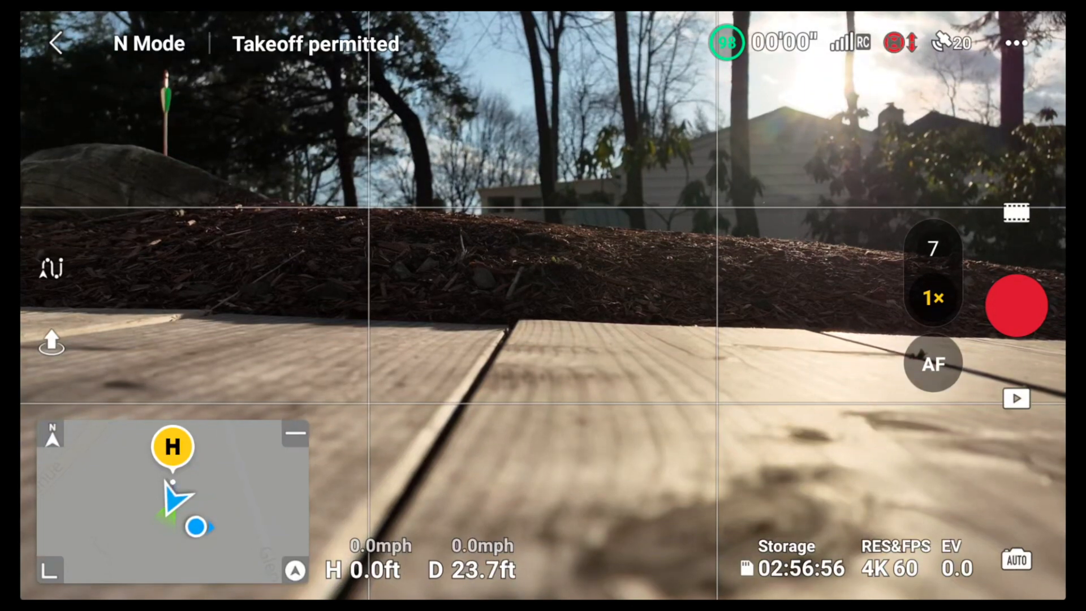
Open DJI Fly's Transmission settings for RTMP live streaming and dismiss the No network alert
click(1016, 43)
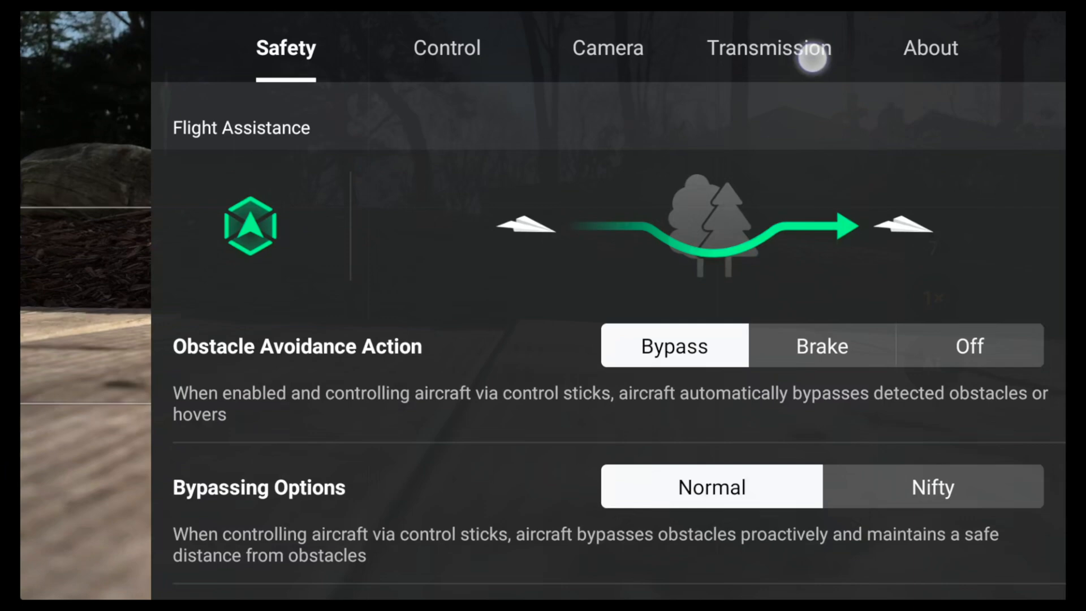
click(769, 47)
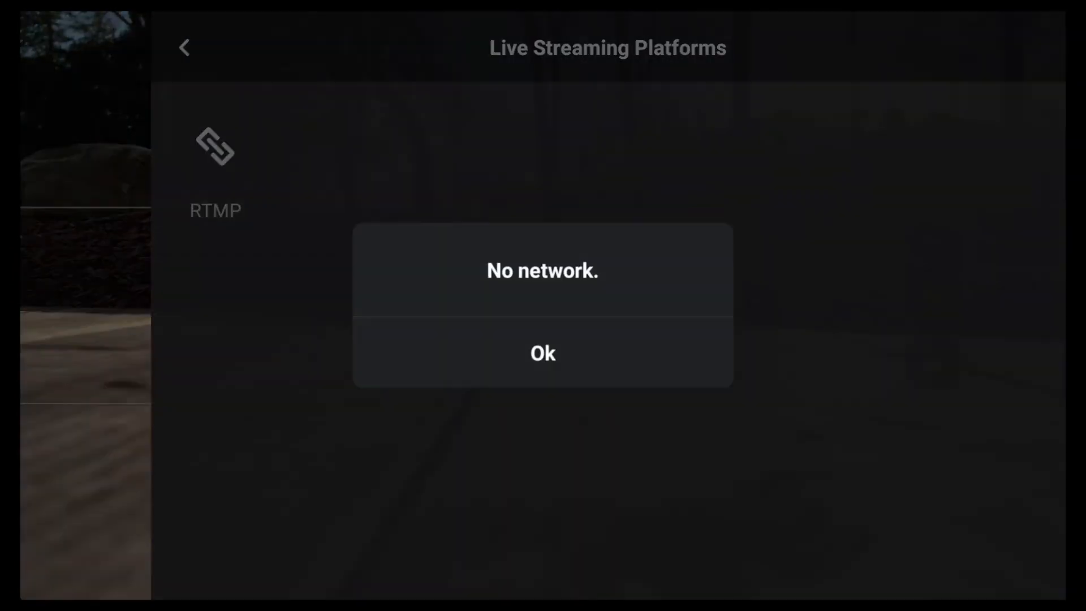
click(543, 353)
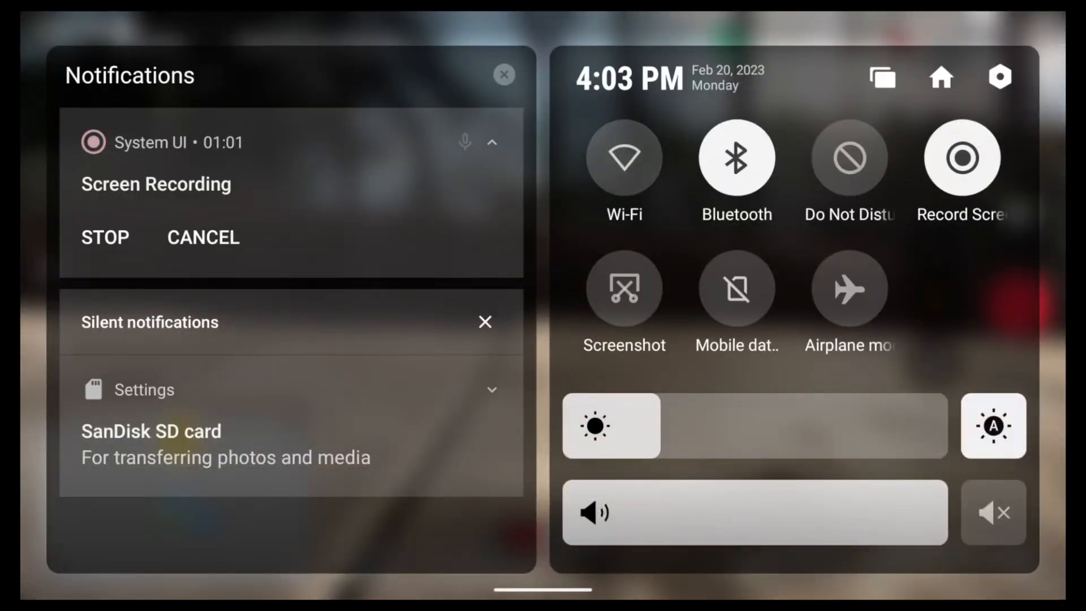
Switch on the controller's Wi-Fi from quick settings and return to DJI Fly
click(623, 157)
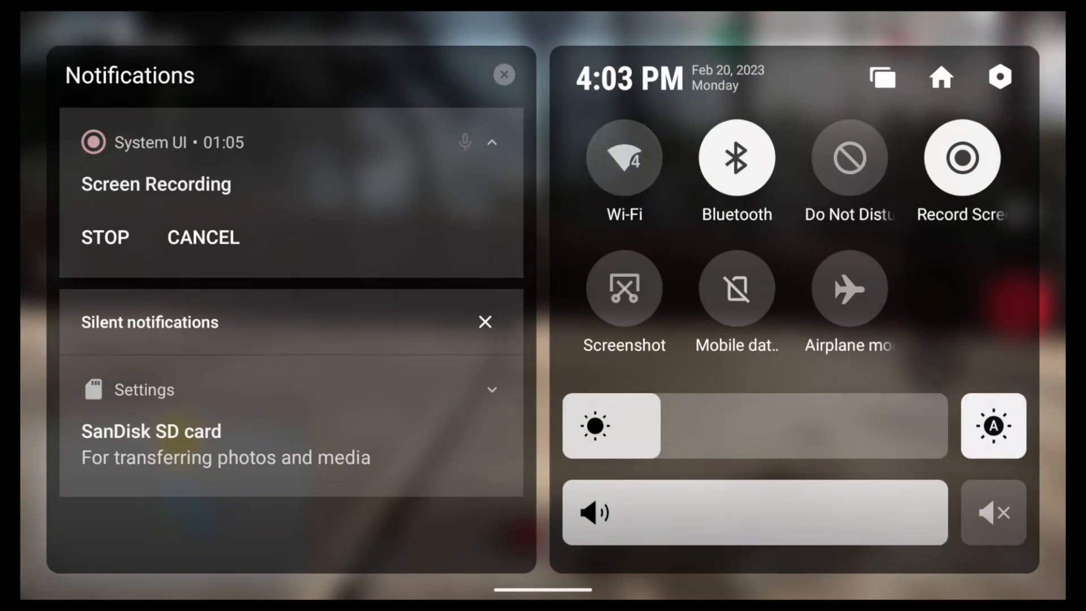
click(622, 157)
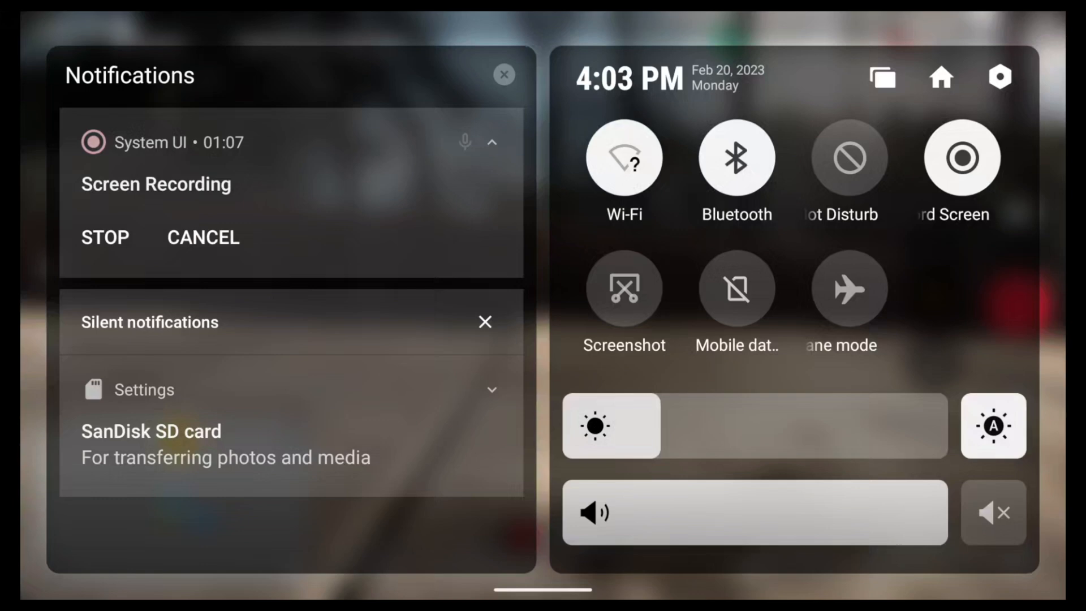
click(622, 157)
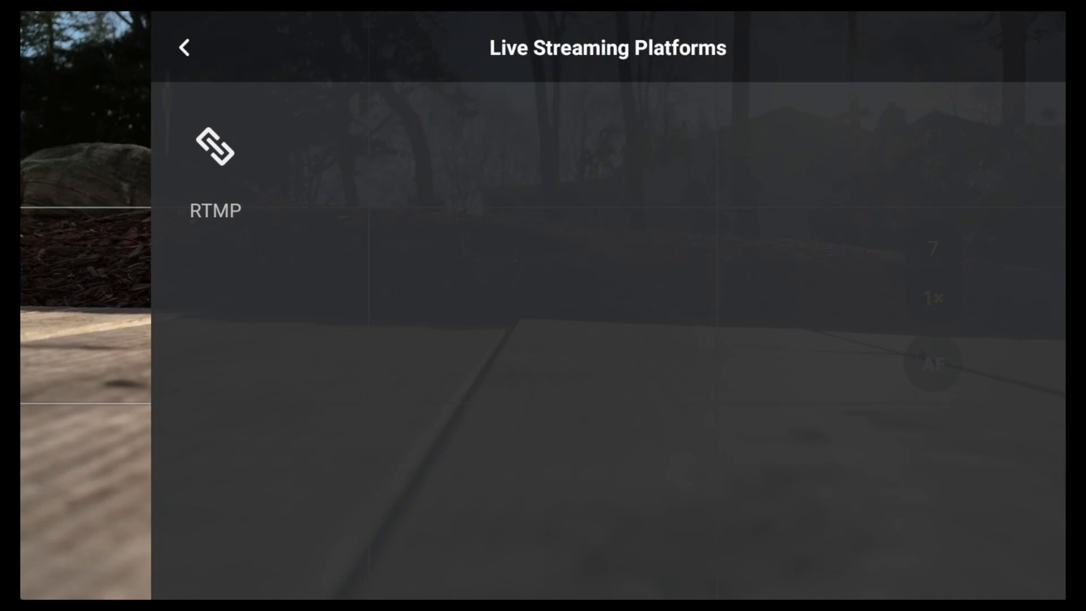
Select RTMP streaming to show the Restream RTMP address, then go to the home screen
click(184, 47)
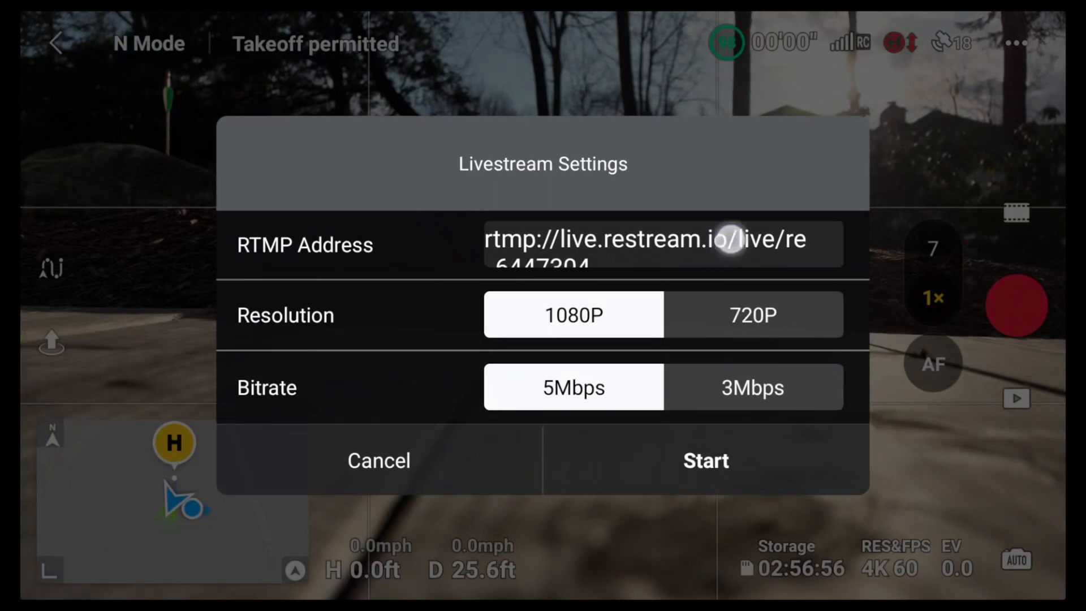
click(644, 244)
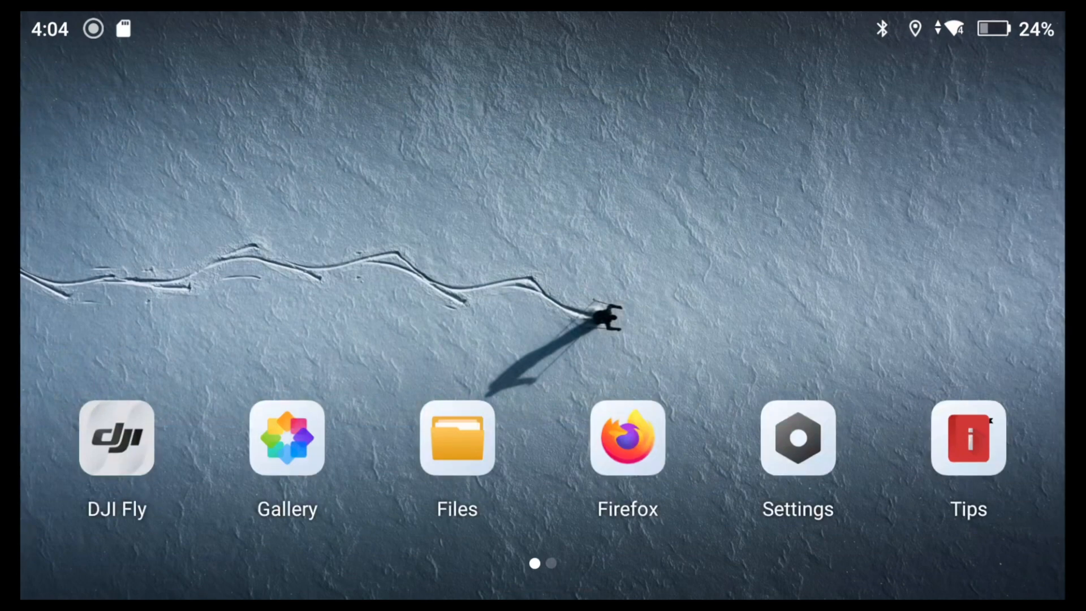
Open Stream.txt from the Download folder in Files to copy the stream details
click(457, 438)
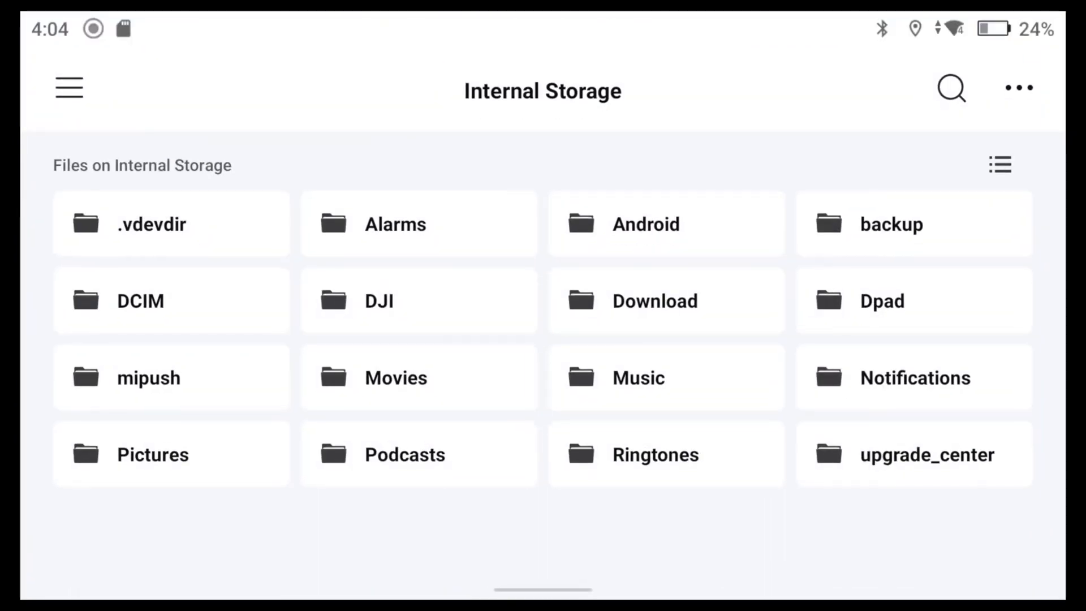
click(655, 301)
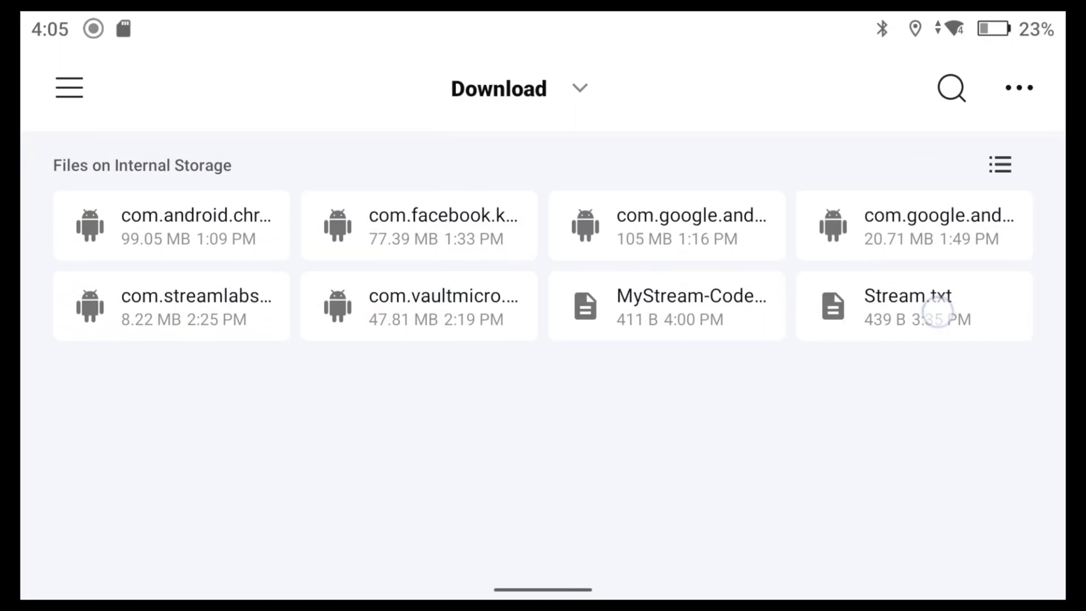
click(913, 305)
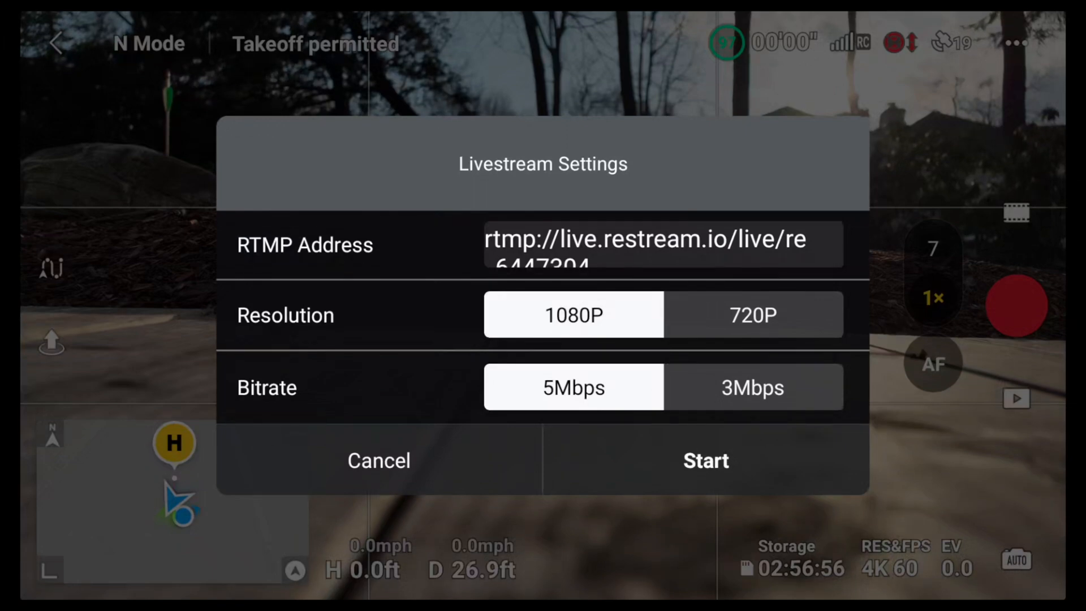
Paste the Restream URL with stream key into the RTMP Address field and confirm
click(663, 244)
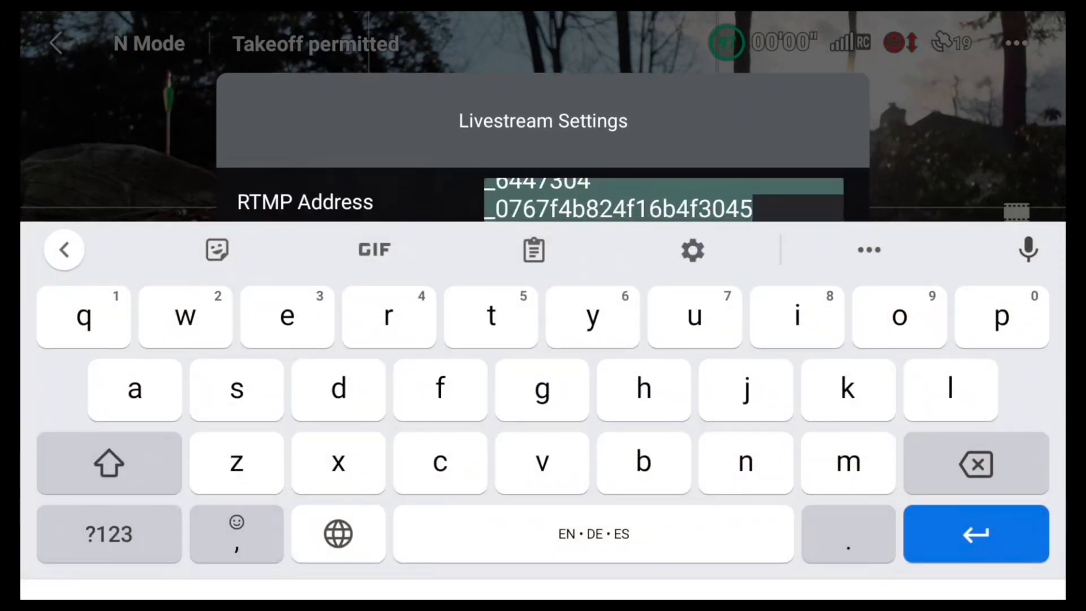
click(617, 208)
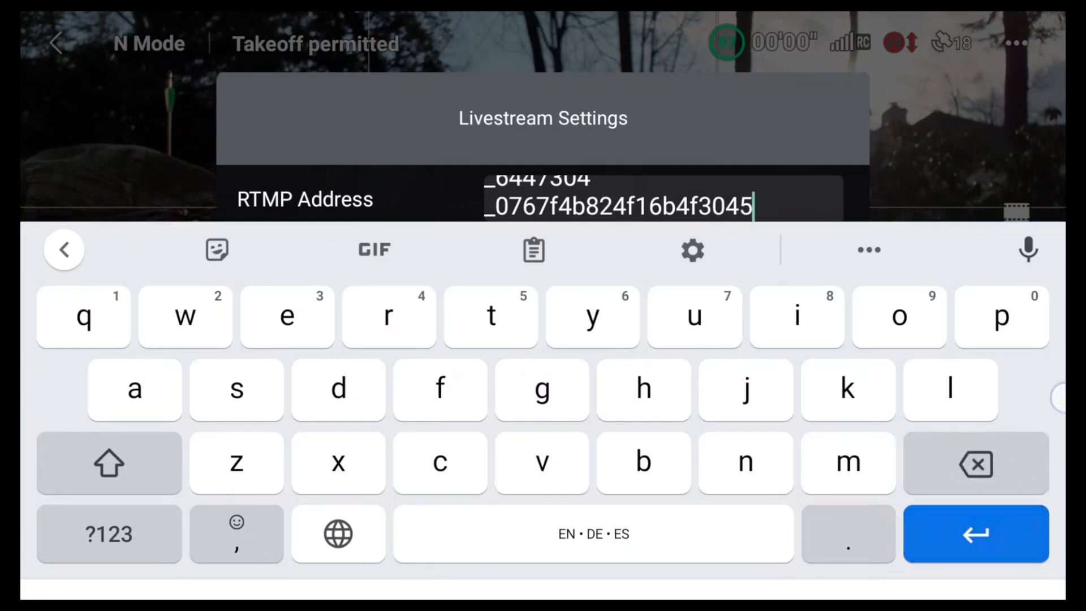
click(217, 249)
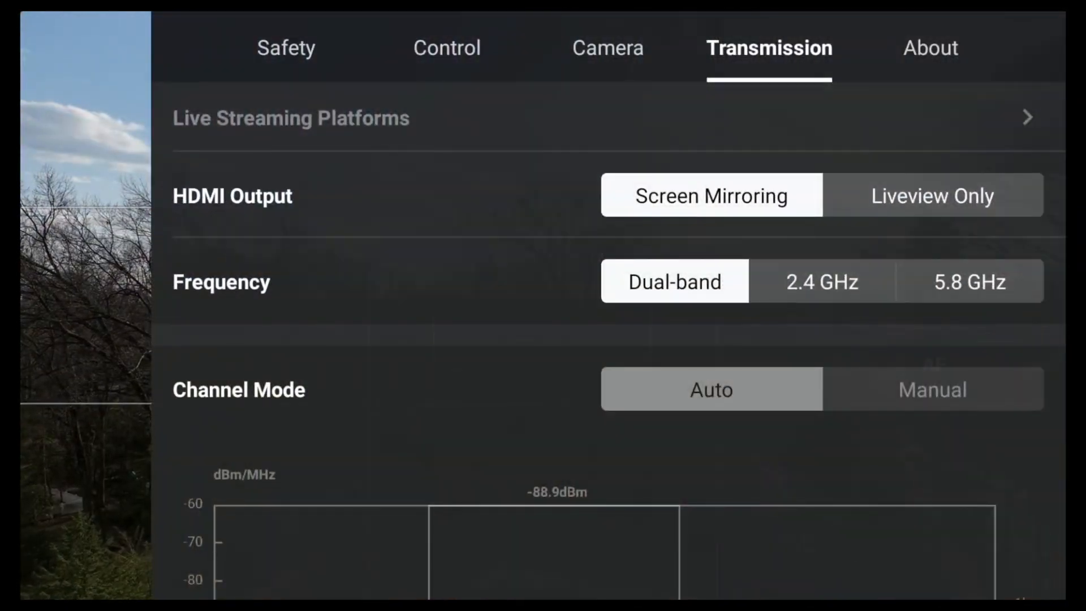
Use Update Home Point in the Safety settings and confirm the new position on the map
click(284, 47)
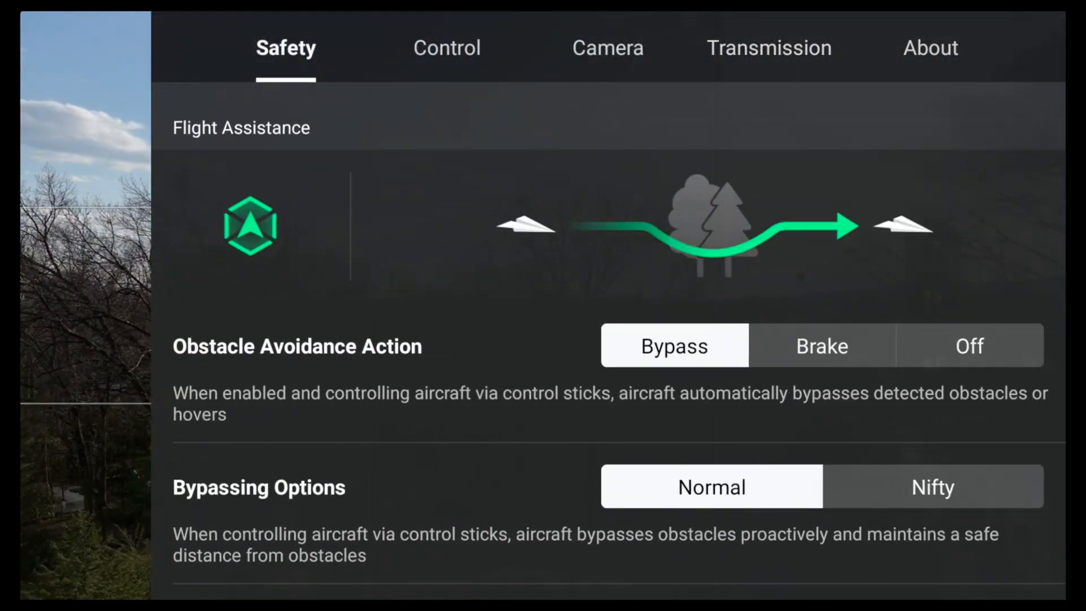
scroll(down, 3)
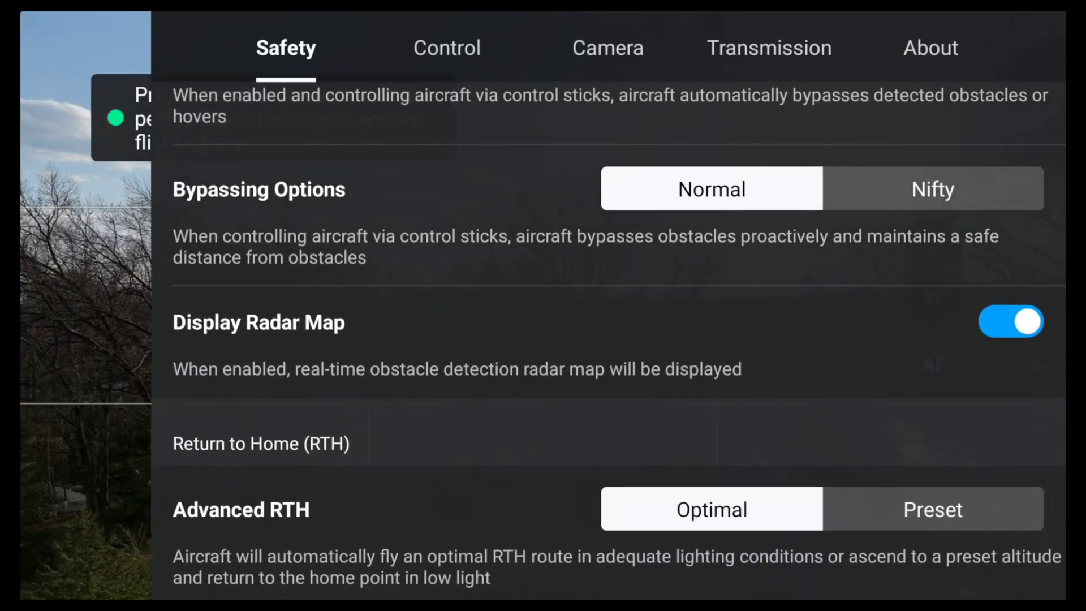
scroll(down, 3)
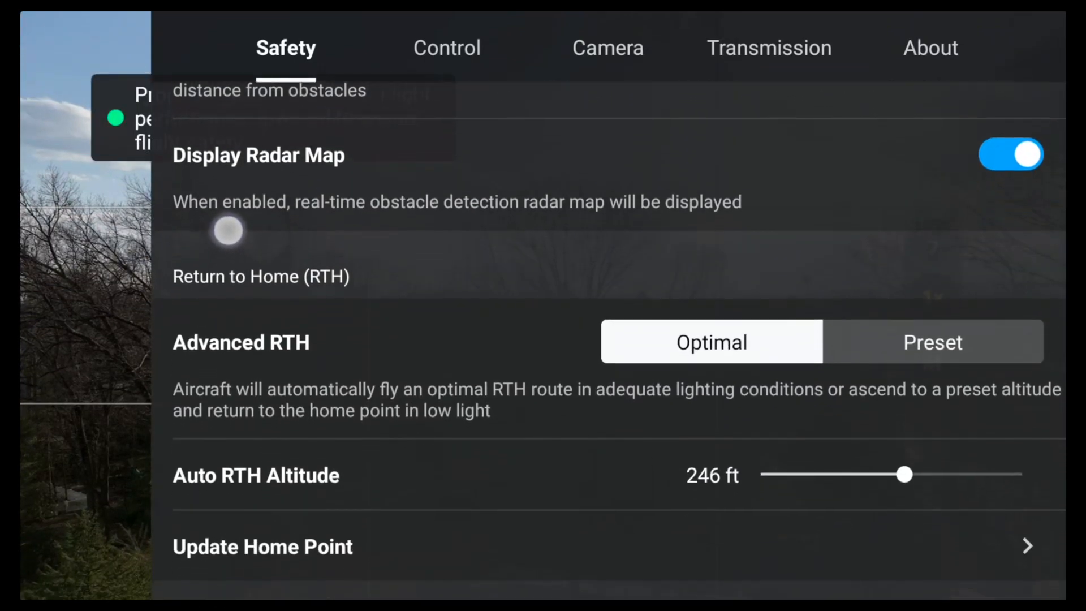
click(262, 546)
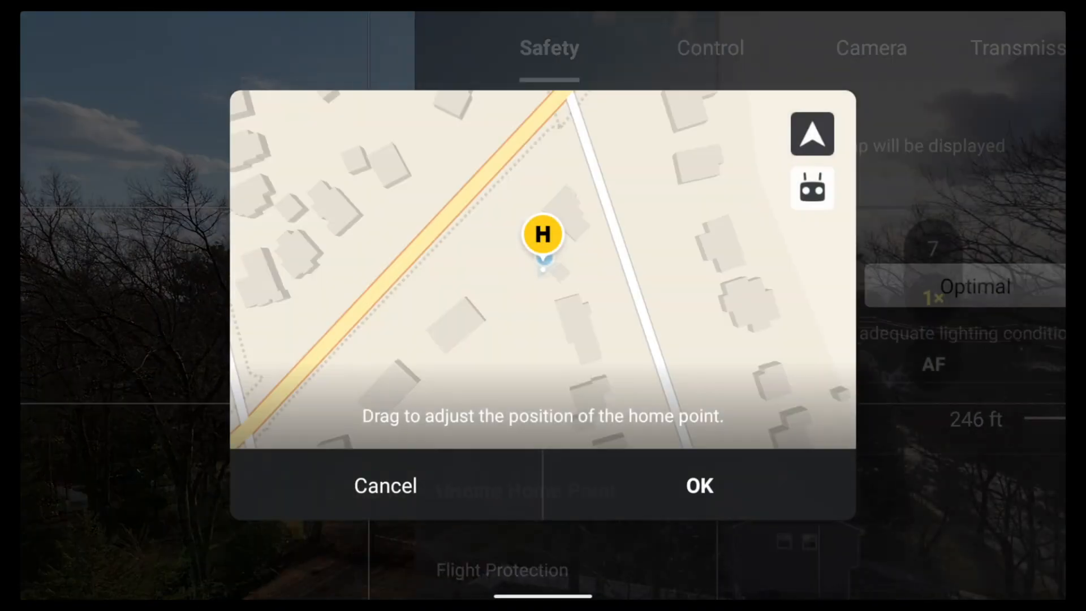
click(698, 485)
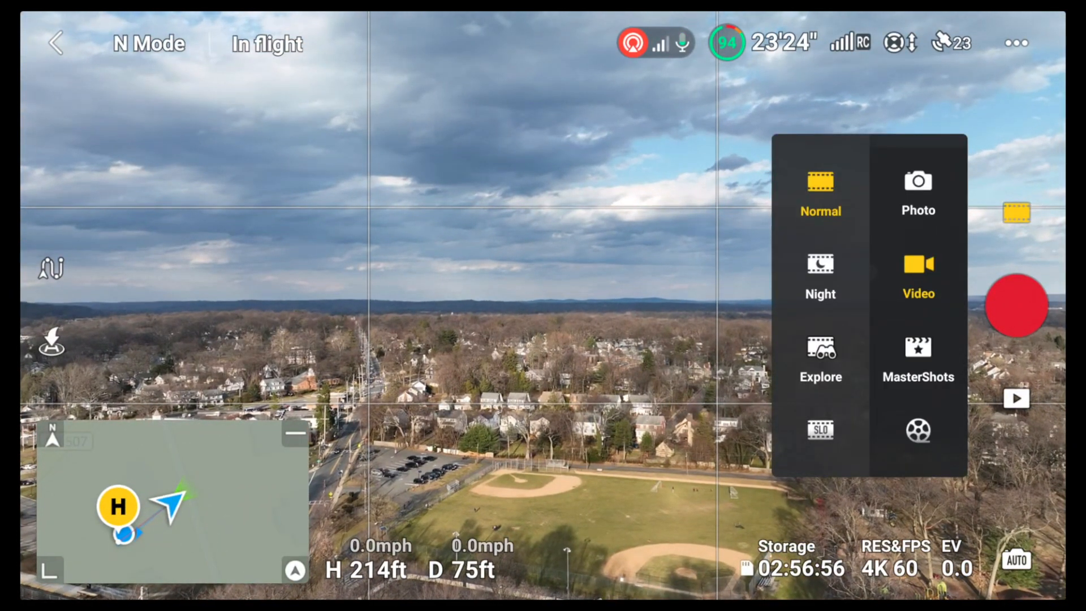
Select Explore under Video in the shooting mode menu
click(820, 360)
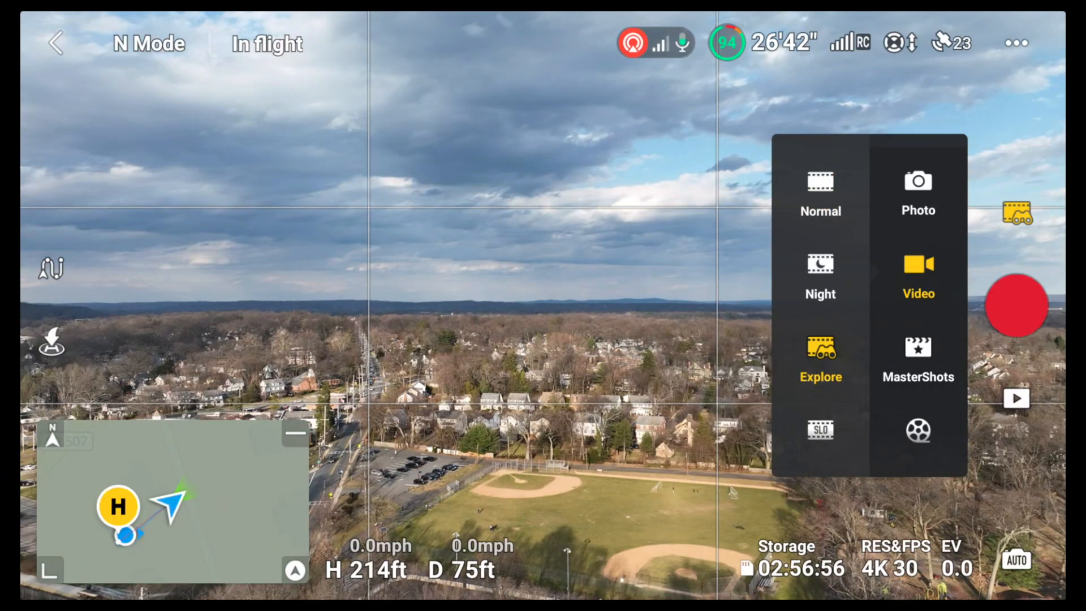
click(819, 357)
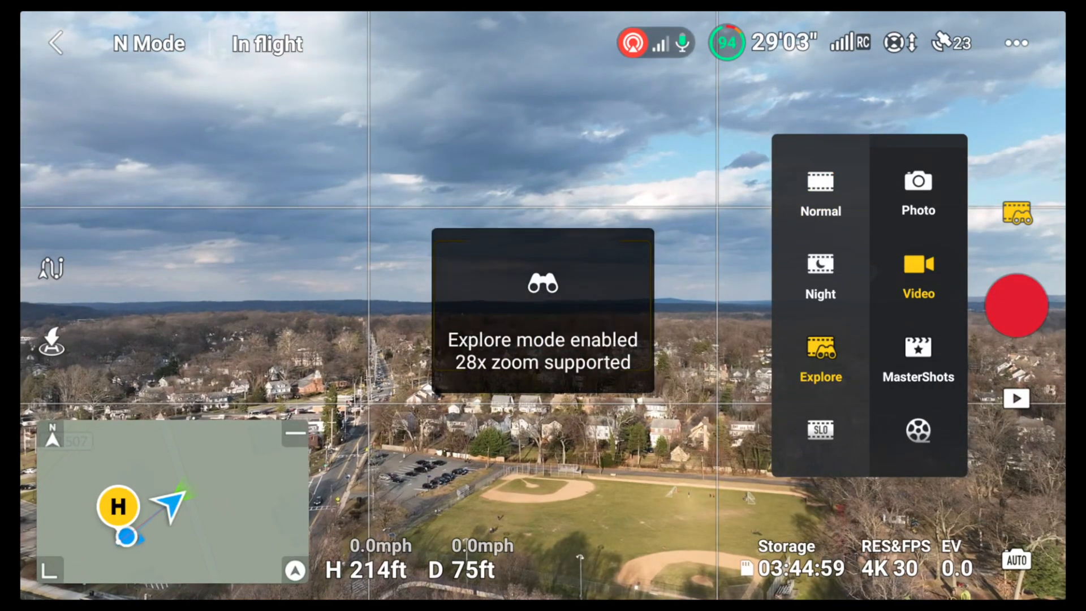